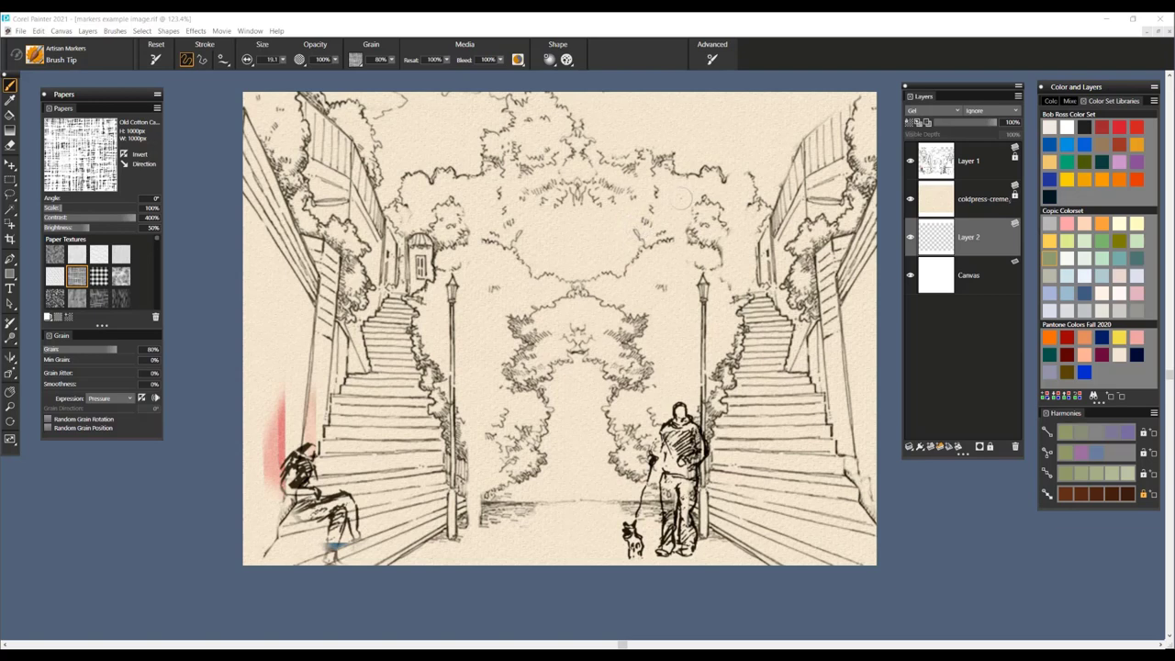
pyautogui.moveTo(580, 257)
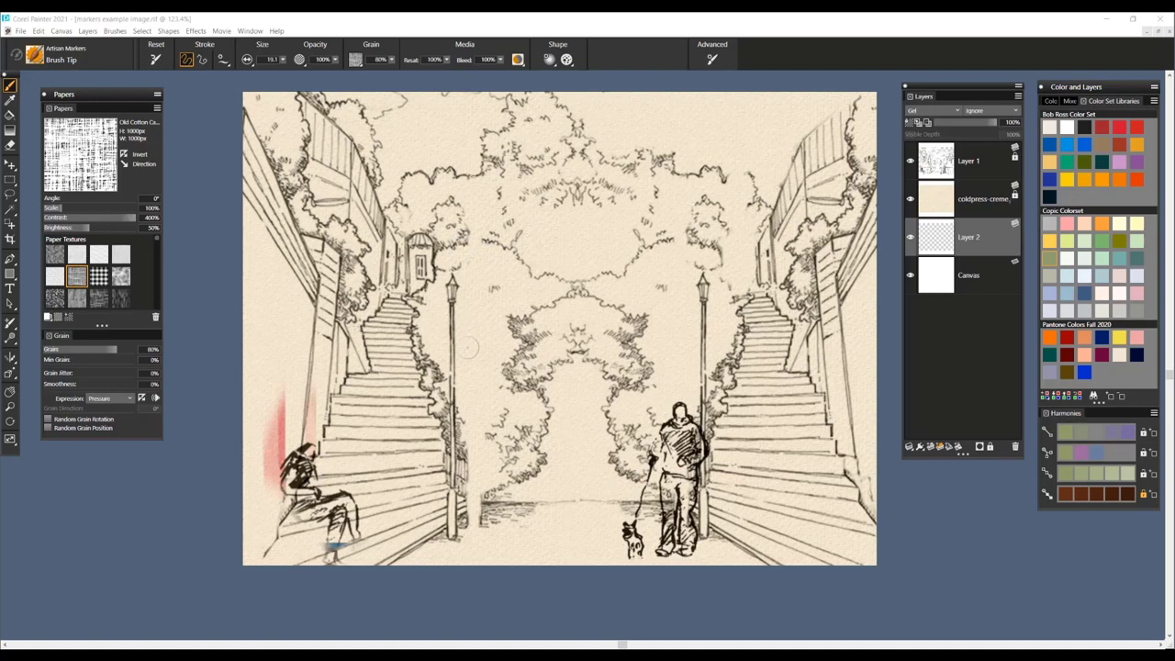
pyautogui.moveTo(468, 393)
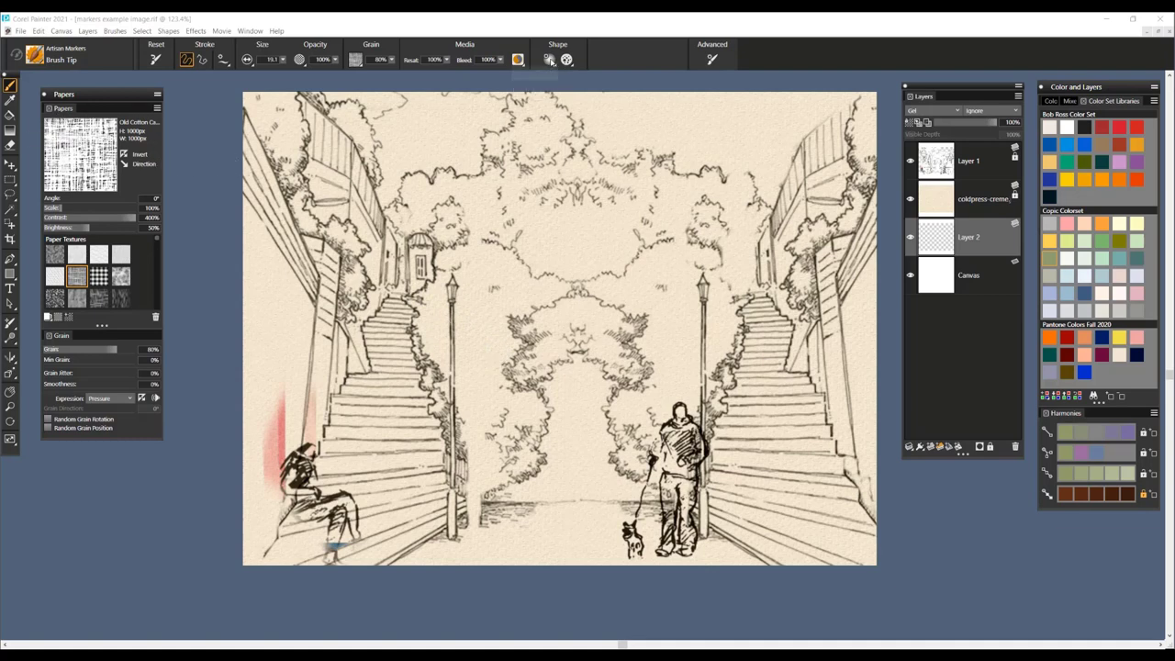
# Step: Paint green Artisan Marker strokes over the trees above the upper-left building
pyautogui.click(566, 58)
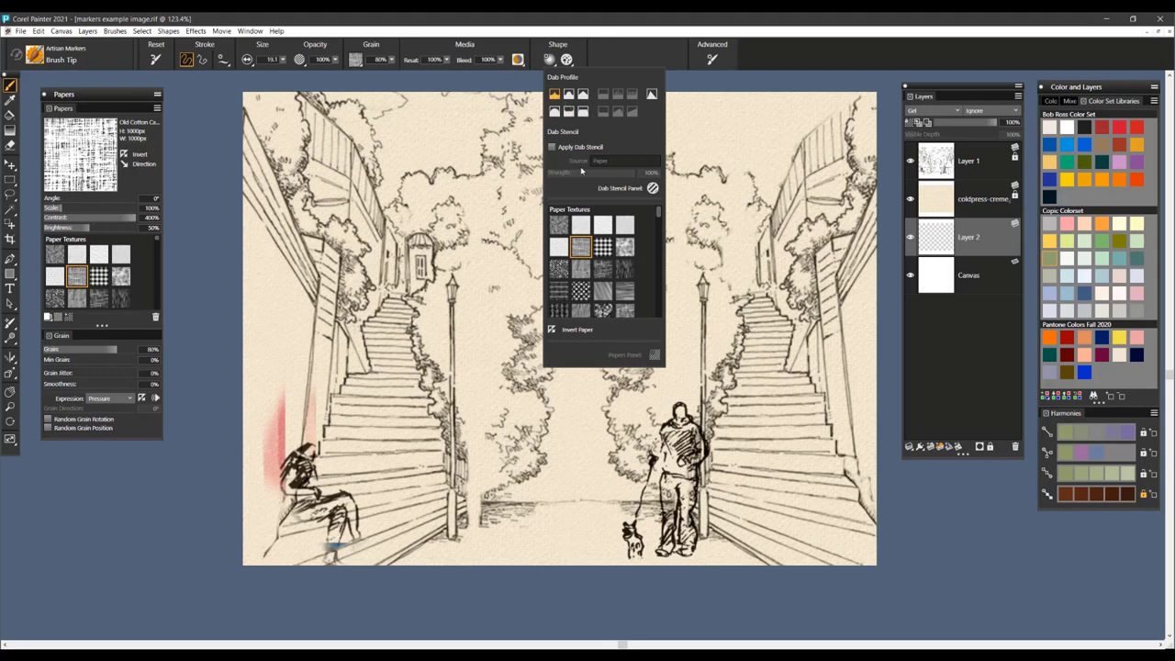
pyautogui.moveTo(597, 162)
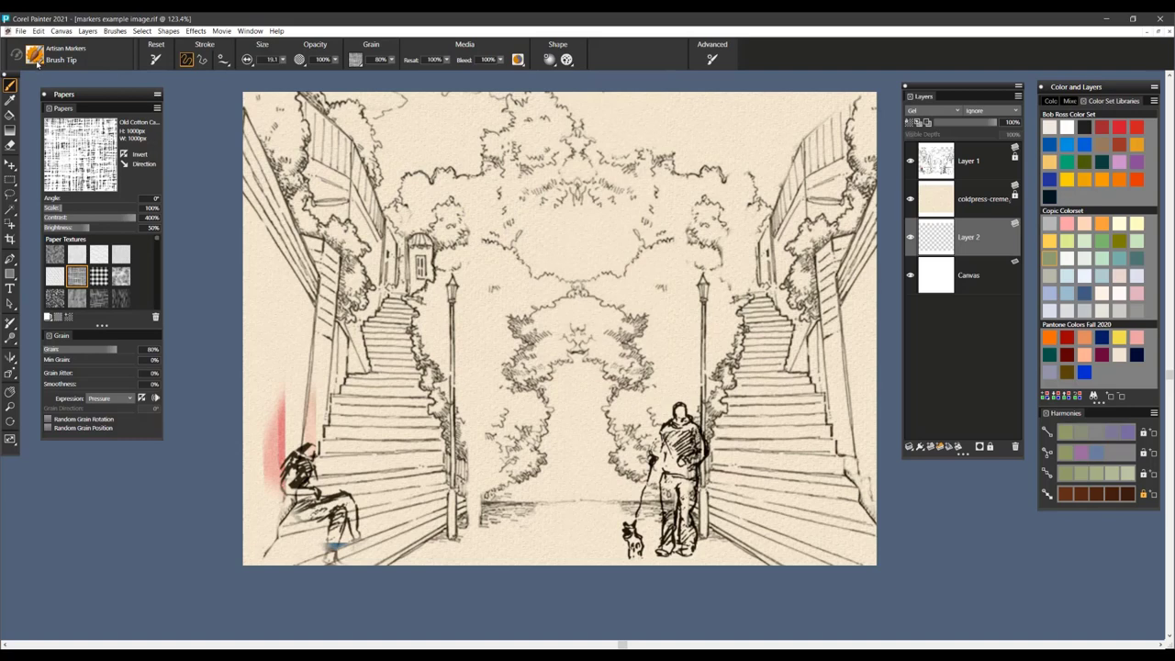
pyautogui.click(37, 55)
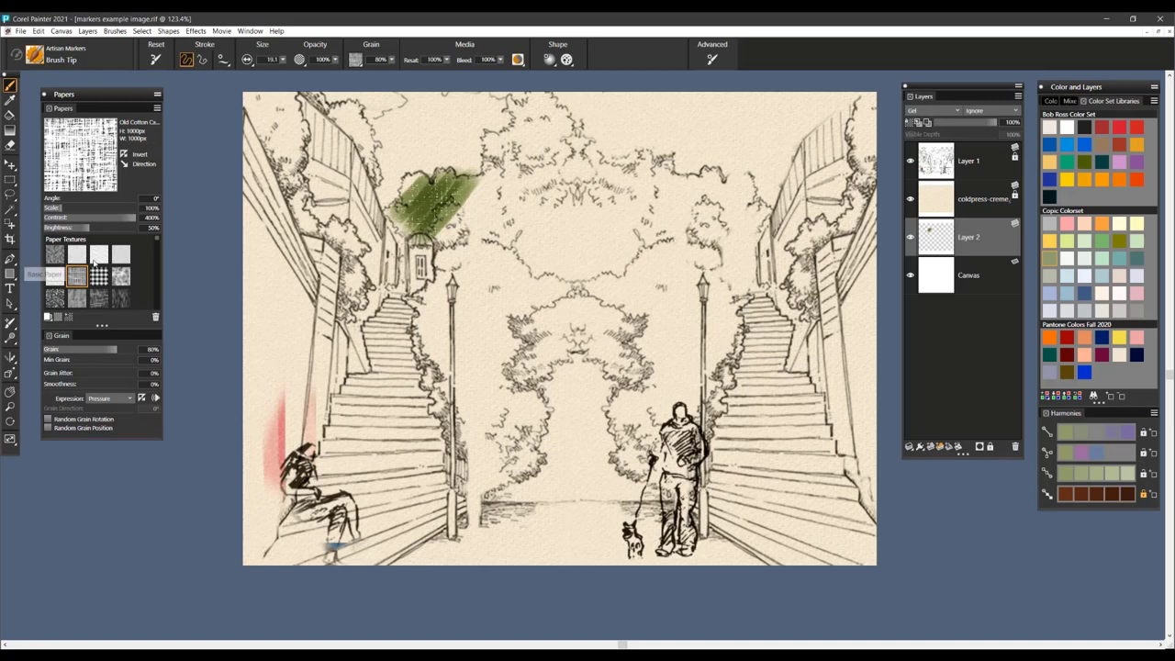
pyautogui.moveTo(57, 256)
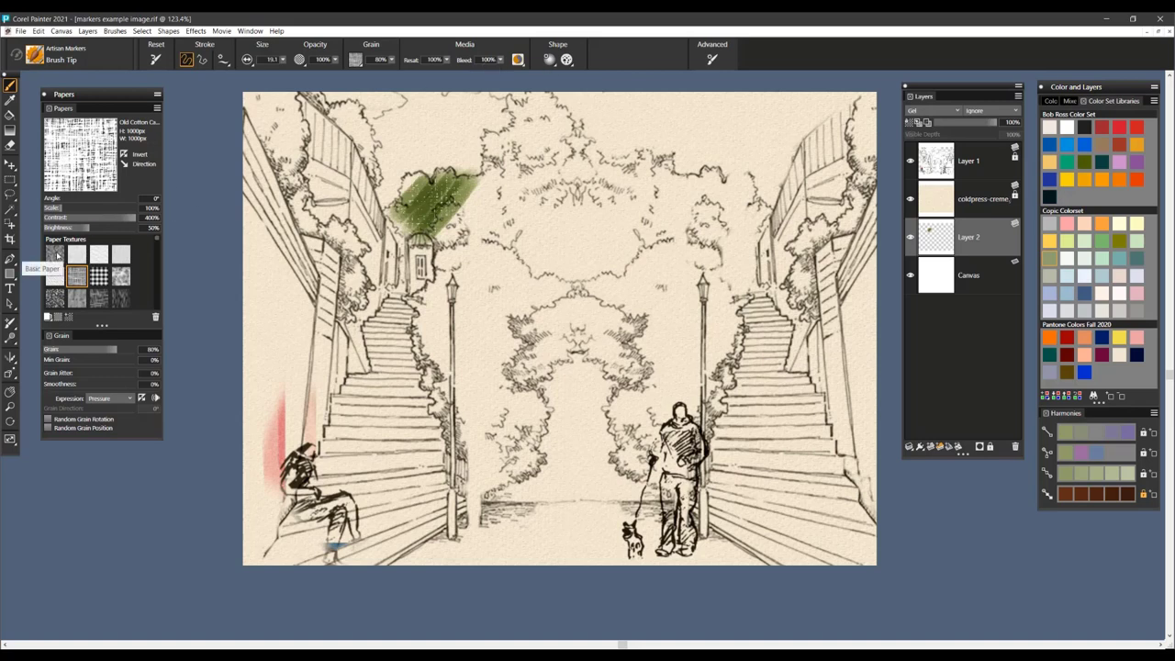
# Step: Choose a coarser paper grain, test a green stroke on the trees, then undo it
pyautogui.click(55, 255)
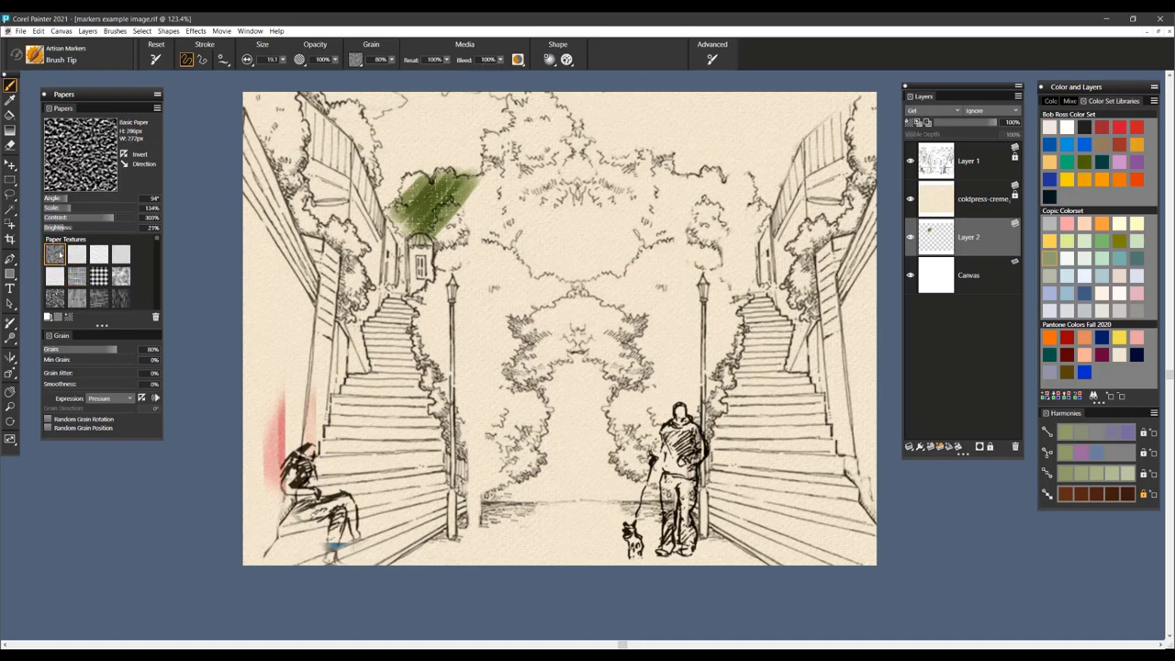
pyautogui.moveTo(437, 211); pyautogui.dragTo(404, 147)
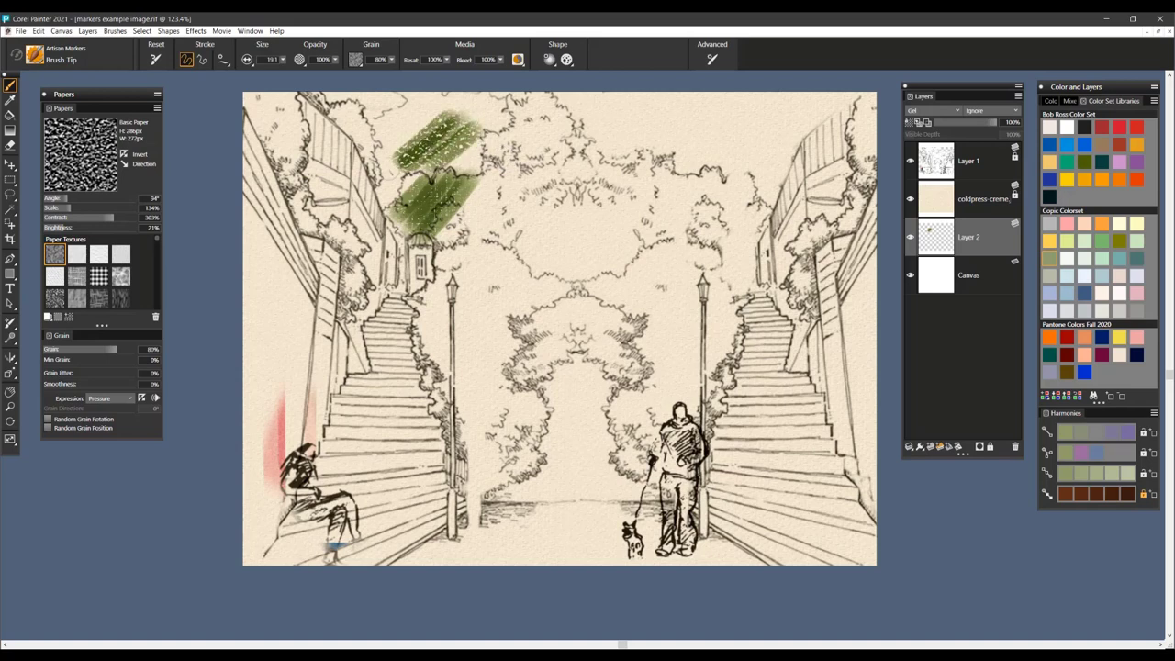
pyautogui.click(566, 59)
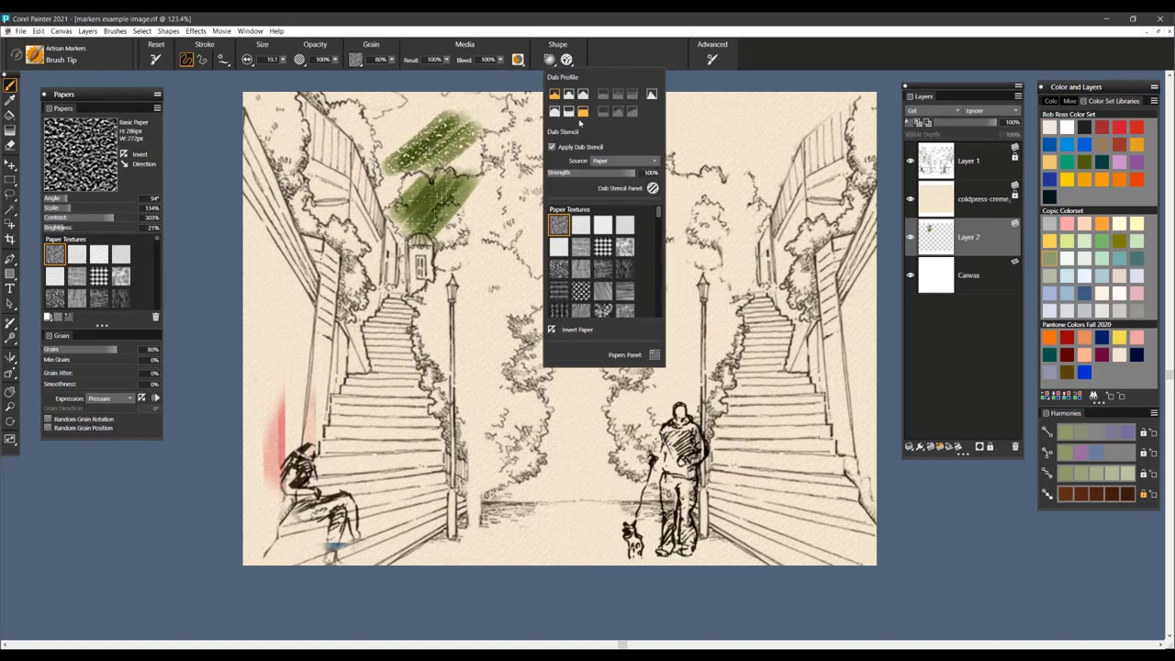
pyautogui.click(551, 147)
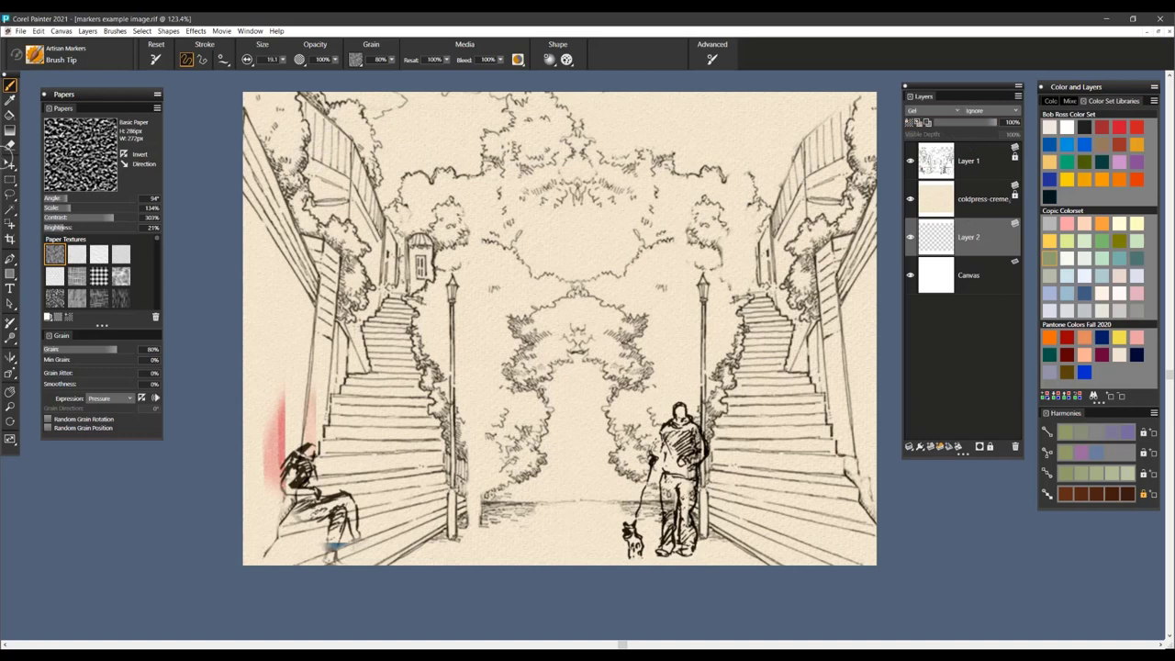
pyautogui.moveTo(257, 98)
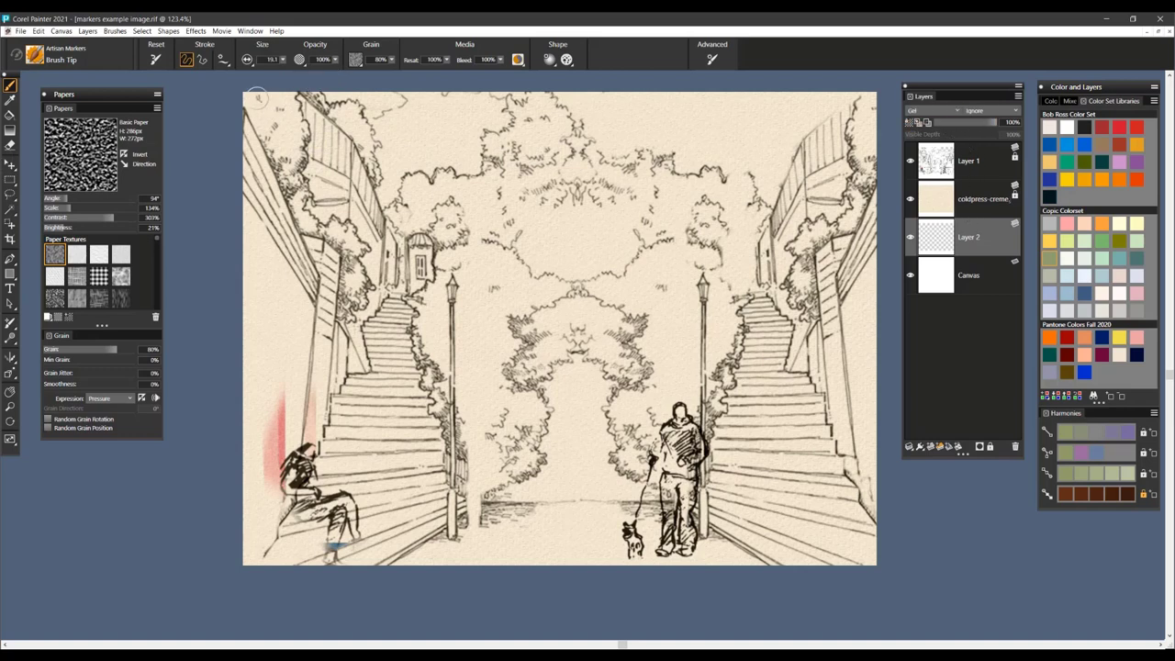
# Step: Colour the trees along the upper-left wall in grainy green marker down to the lamp post
pyautogui.moveTo(257, 95); pyautogui.dragTo(294, 110)
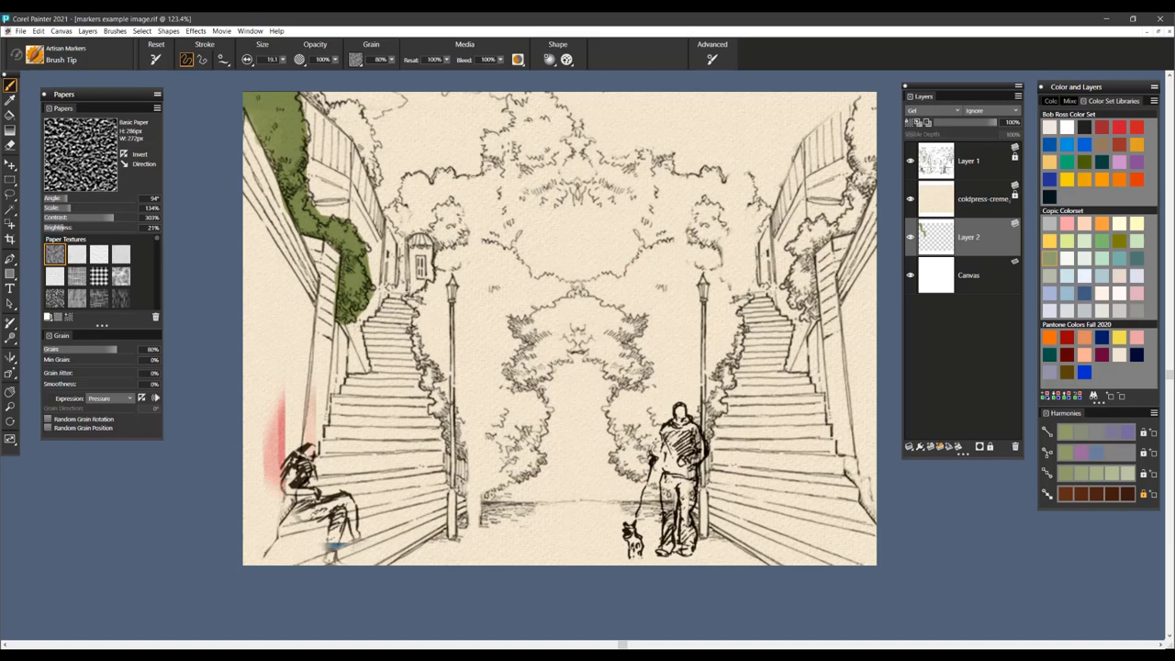
pyautogui.moveTo(342, 315)
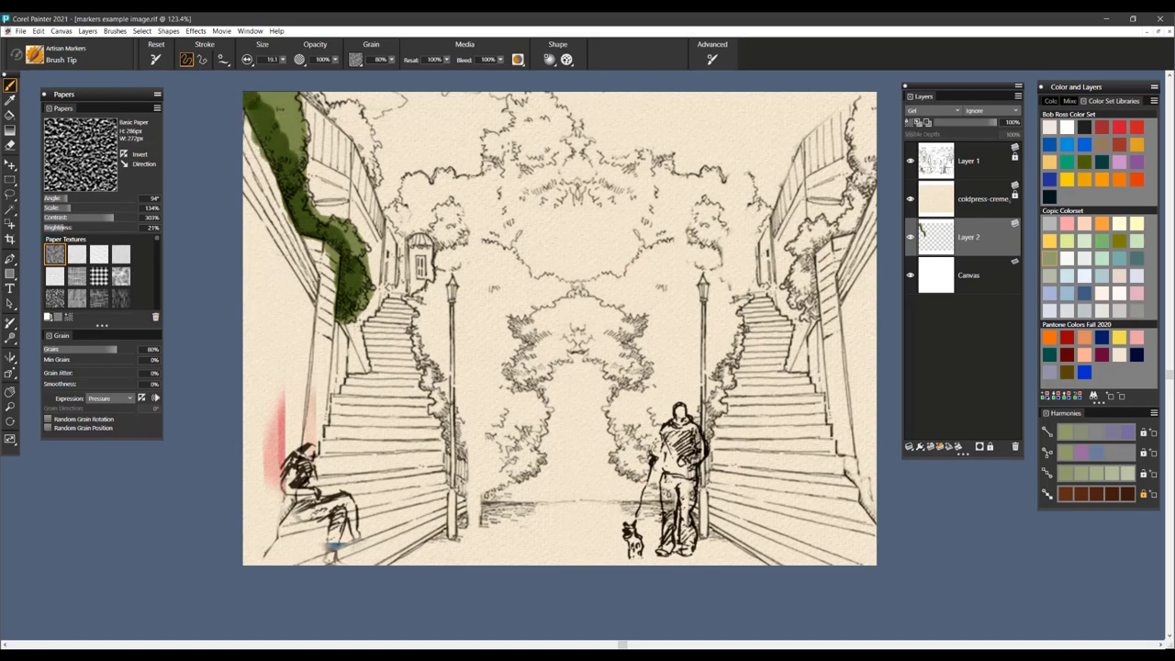
pyautogui.moveTo(349, 285)
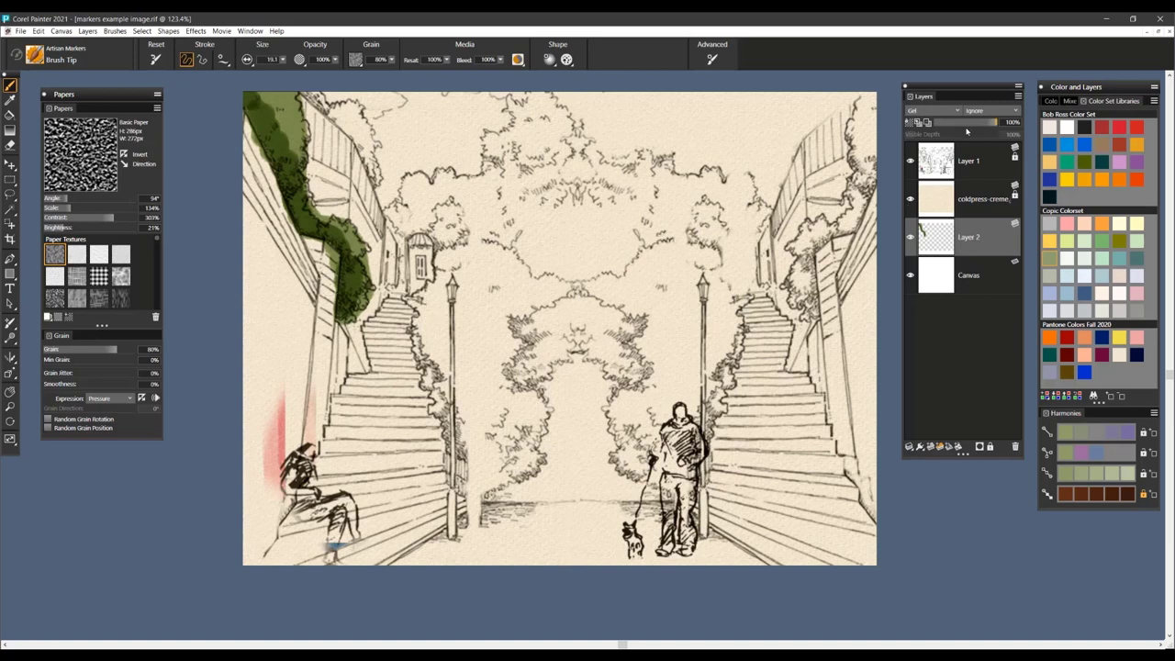
# Step: Lower the layer opacity so the green on the left-hand trees turns pale and translucent
pyautogui.moveTo(995, 121); pyautogui.dragTo(988, 121)
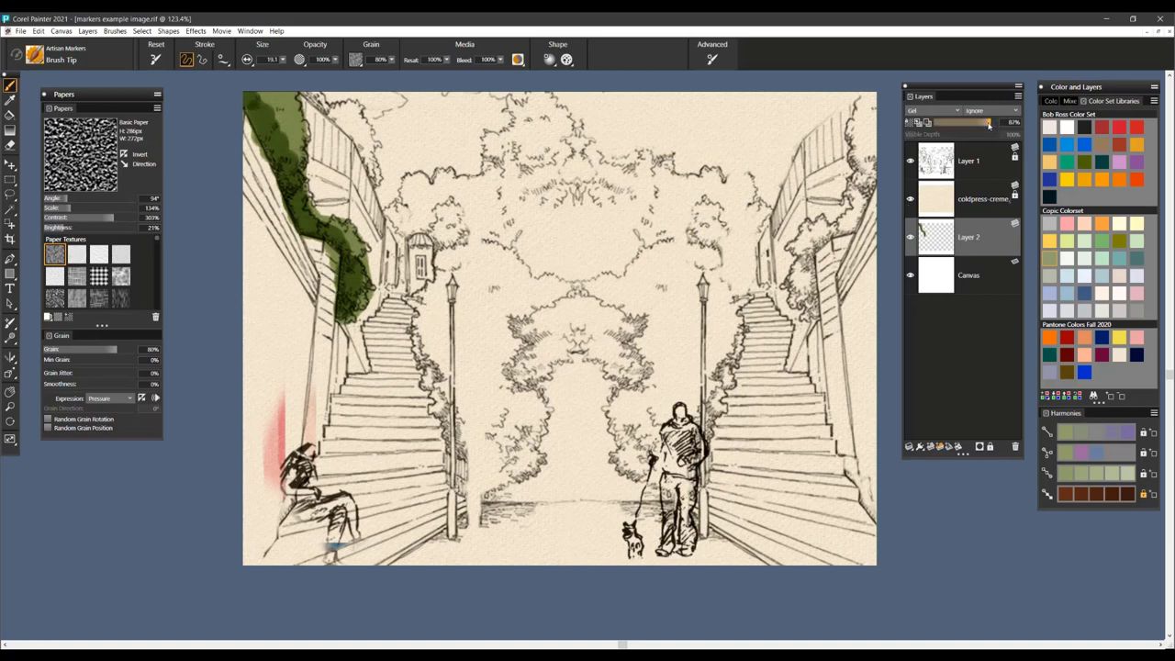
pyautogui.moveTo(989, 122); pyautogui.dragTo(966, 122)
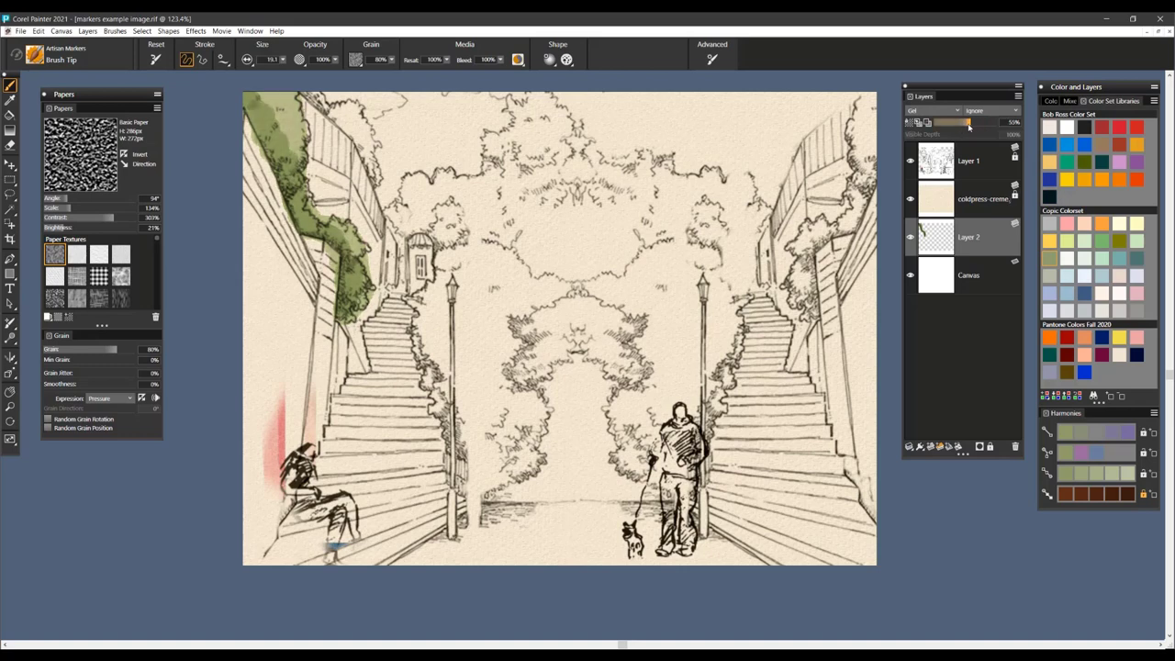
pyautogui.moveTo(969, 122); pyautogui.dragTo(955, 121)
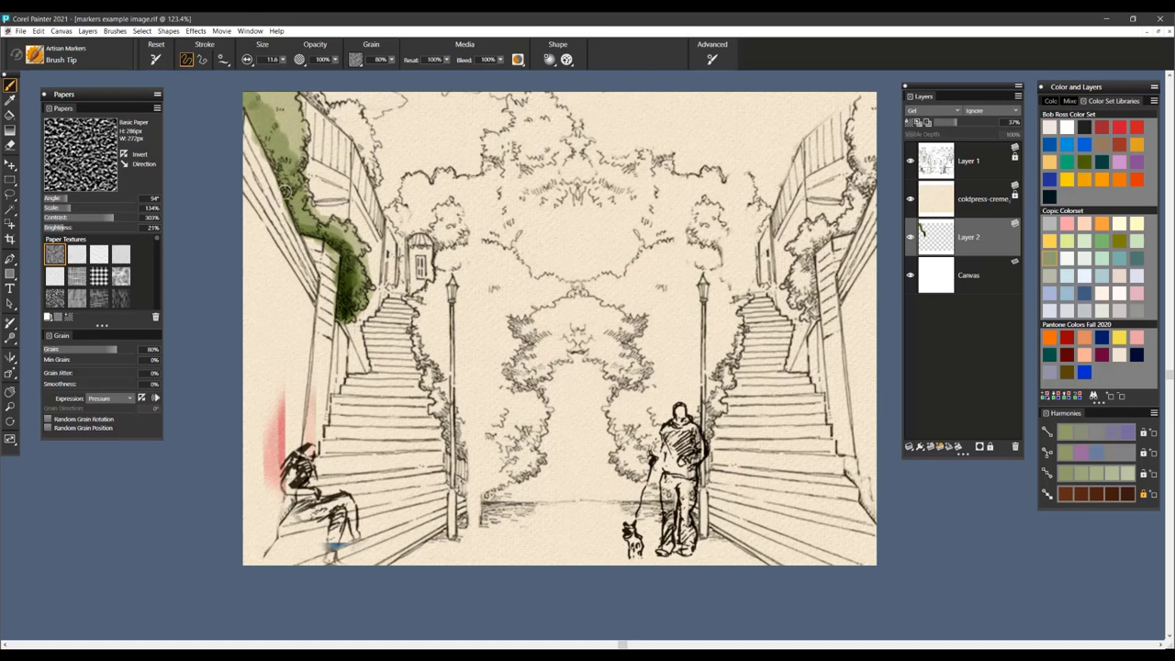
pyautogui.moveTo(353, 263)
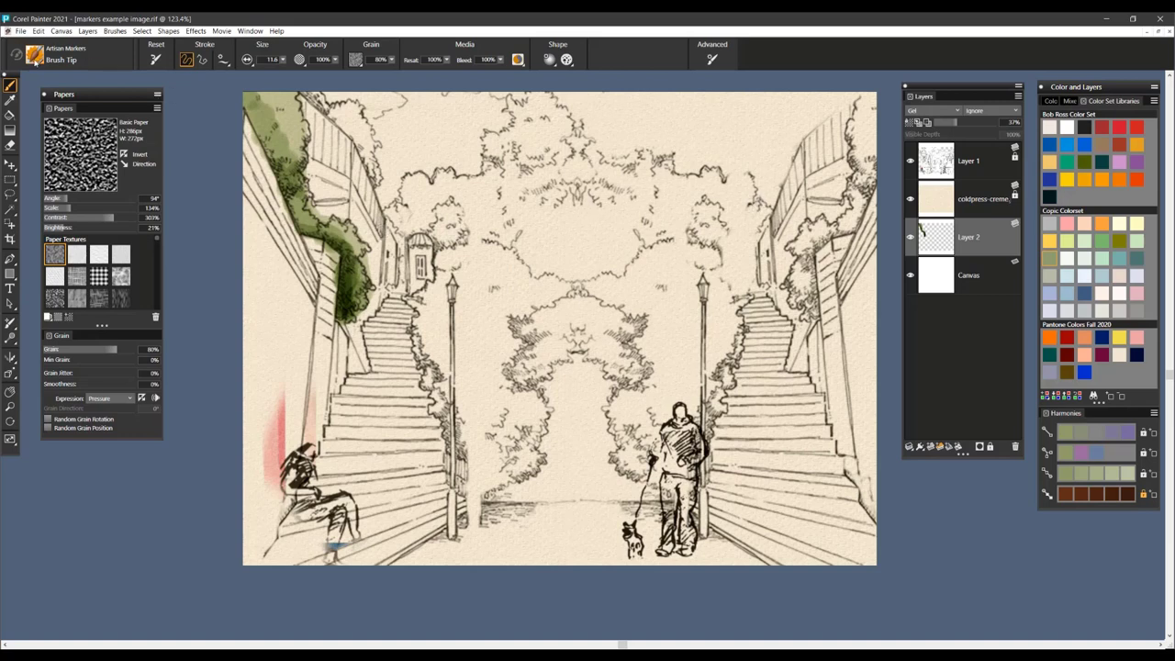
# Step: Show the Artisan Markers variants in the Brush Library
pyautogui.click(37, 58)
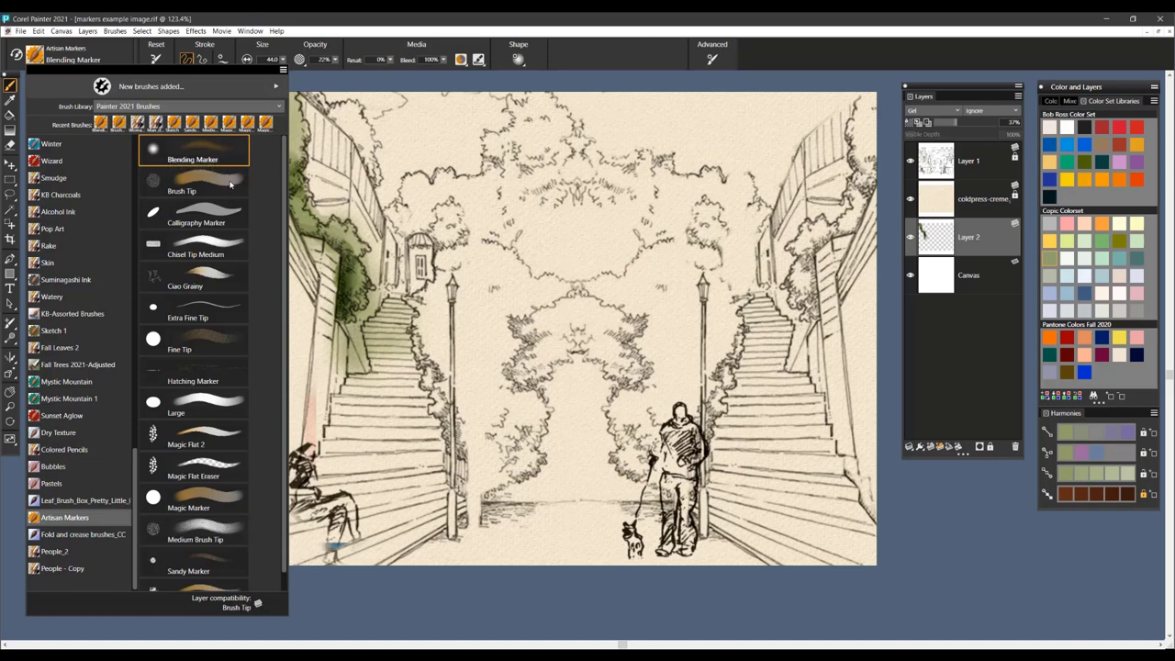
# Step: Make Calligraphy Marker the current brush and set what drives its angle variation
pyautogui.click(195, 216)
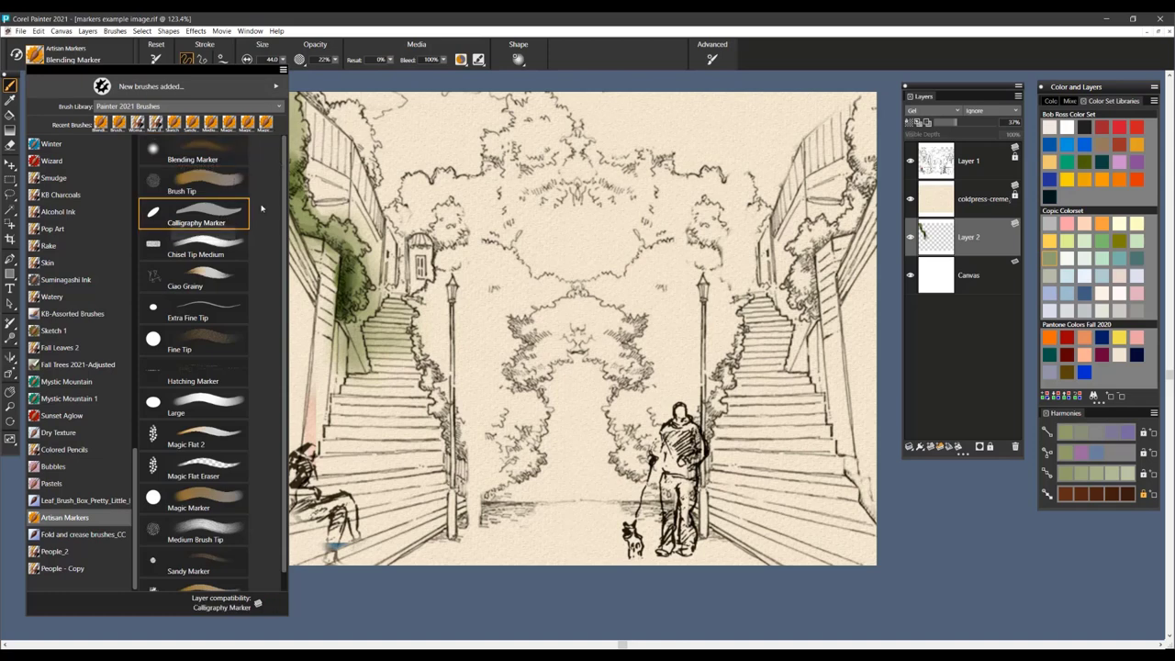
pyautogui.click(195, 213)
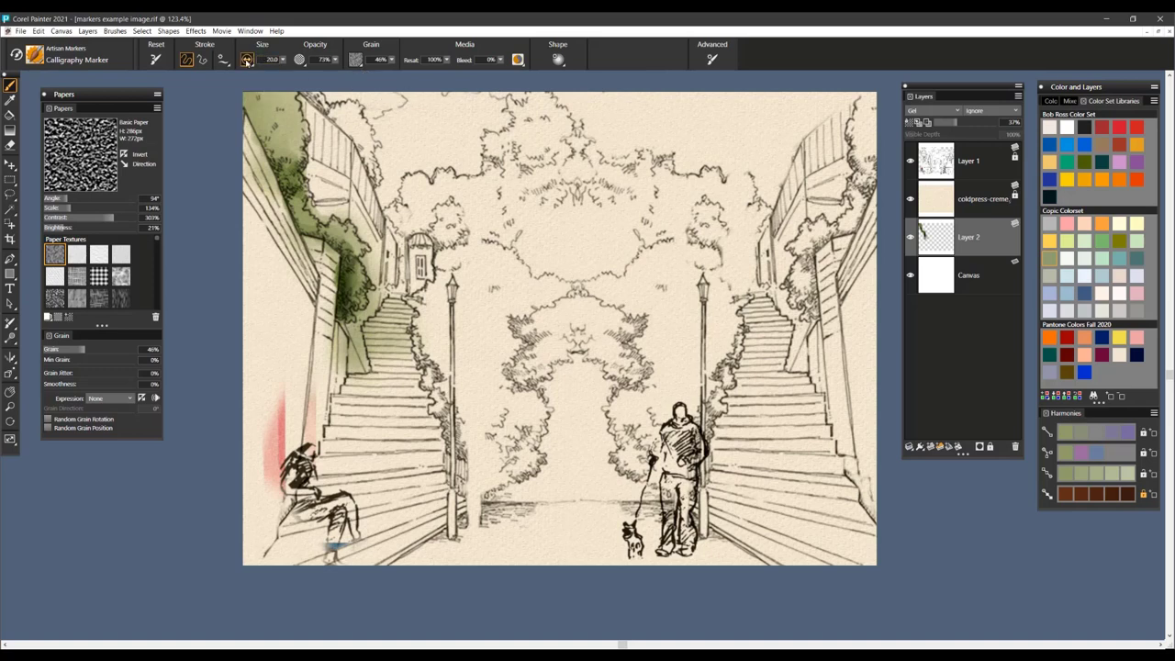
pyautogui.click(246, 59)
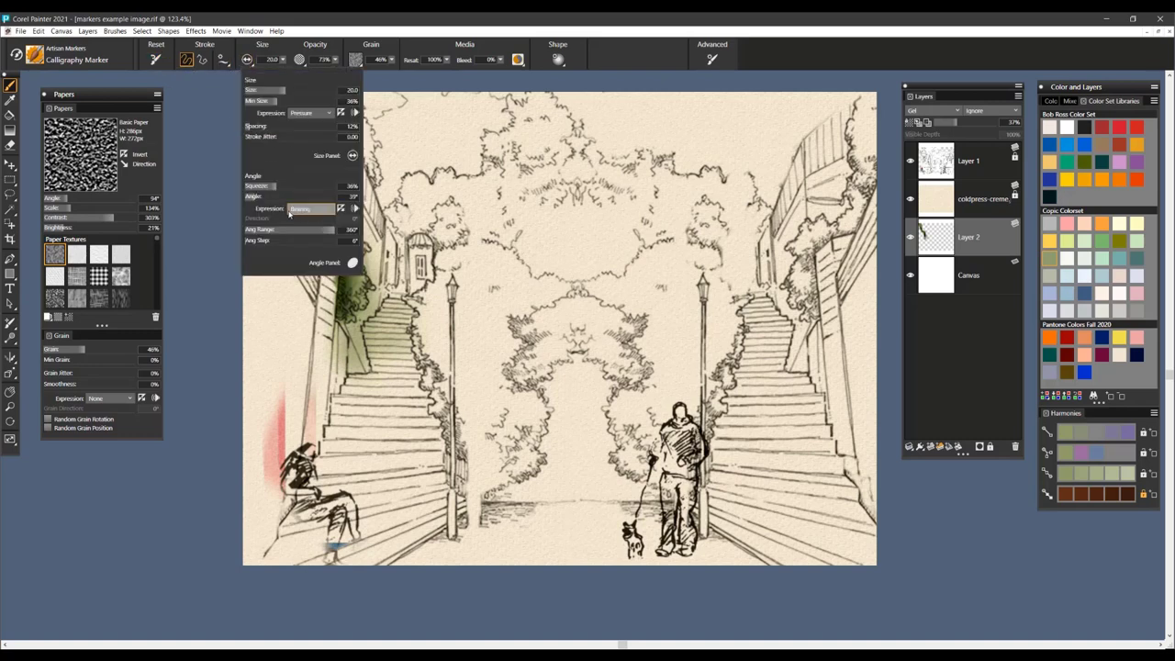
pyautogui.moveTo(323, 213)
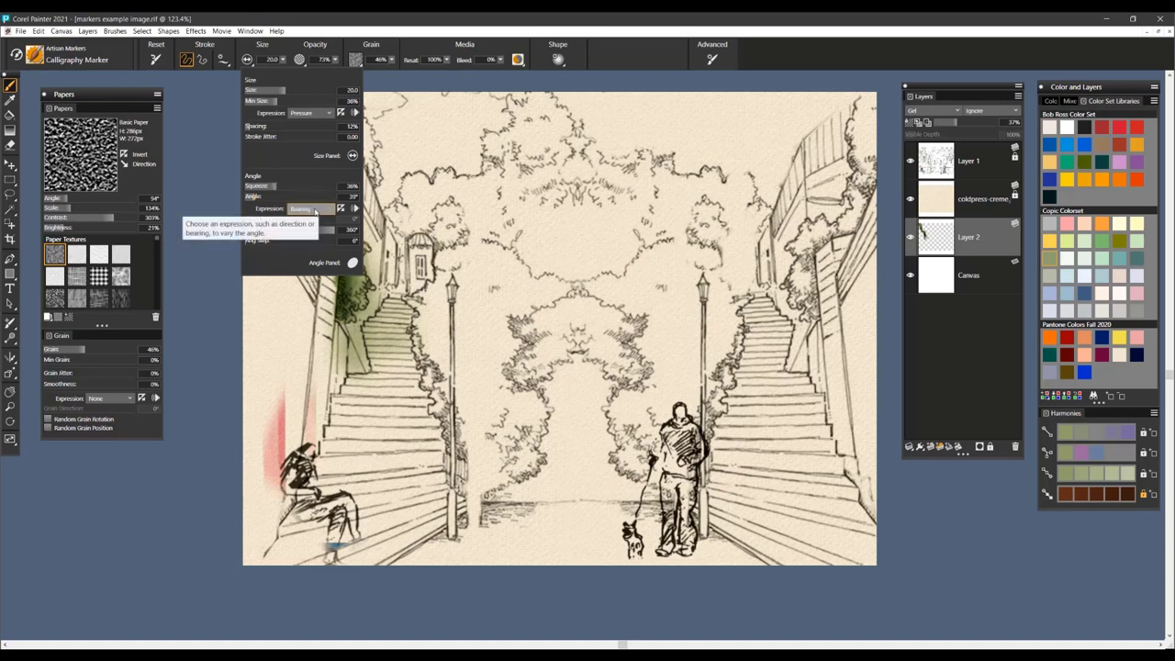
pyautogui.click(311, 210)
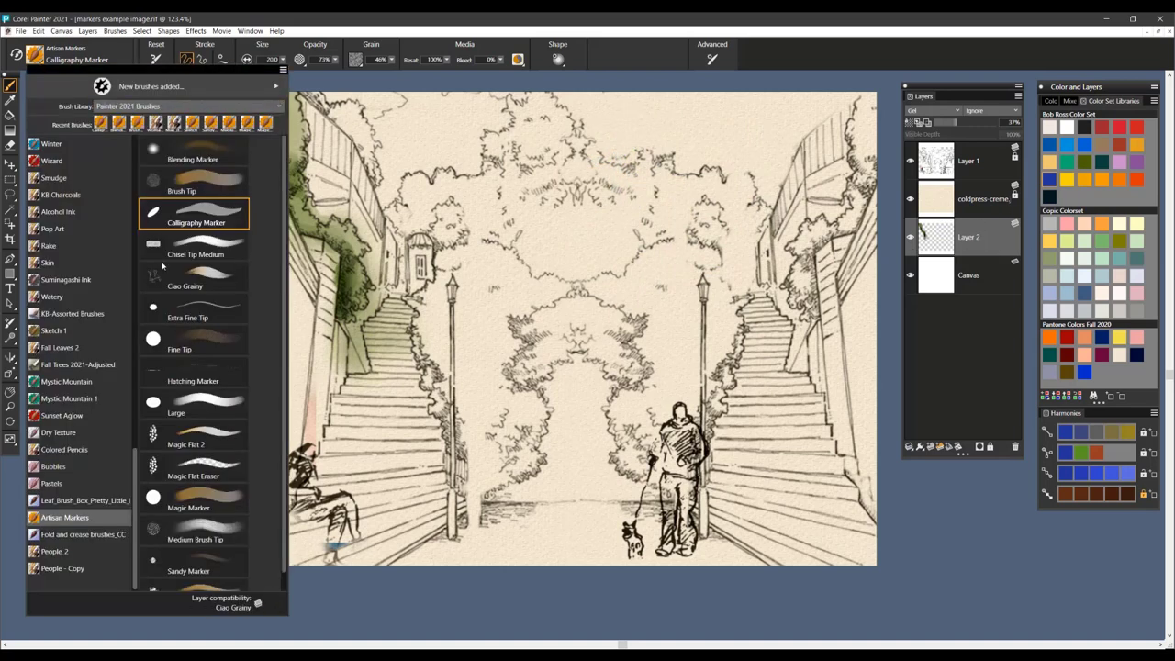
# Step: Try the Chisel Tip Medium marker, then switch to the grainy marker variant
pyautogui.click(194, 242)
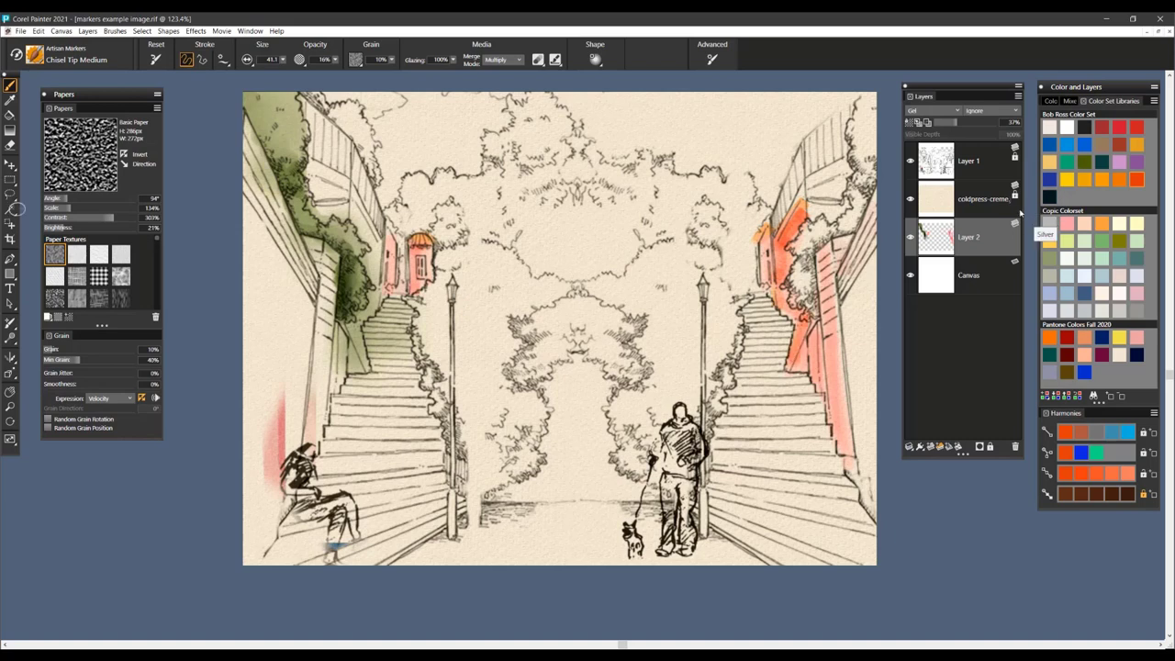
pyautogui.click(37, 51)
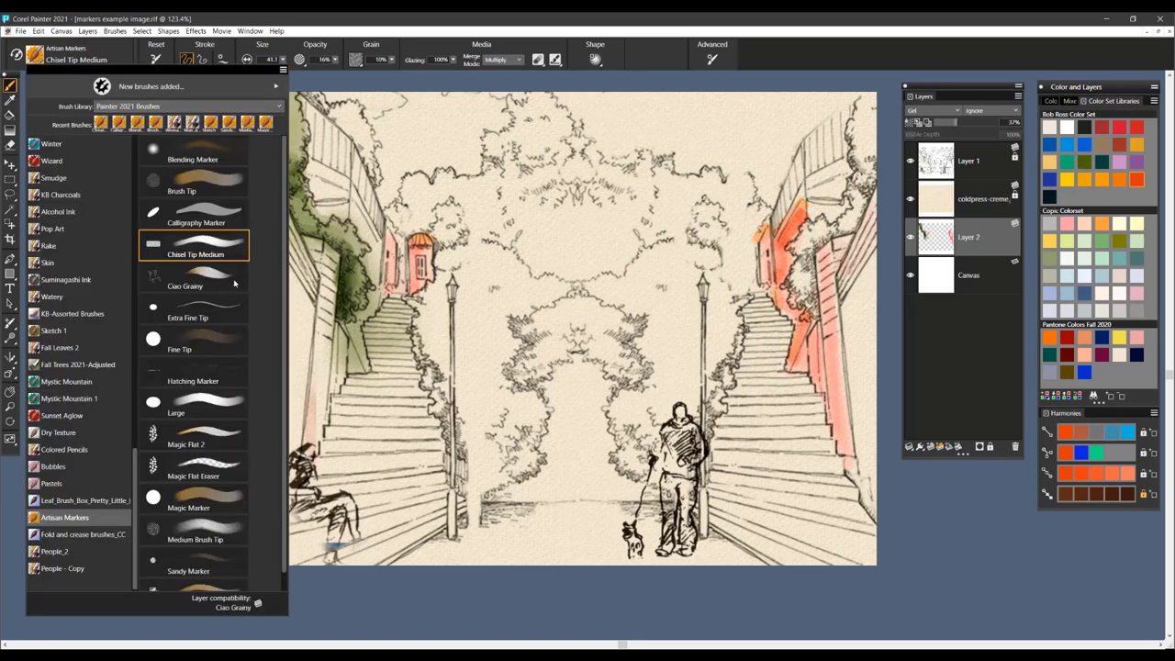
pyautogui.click(184, 279)
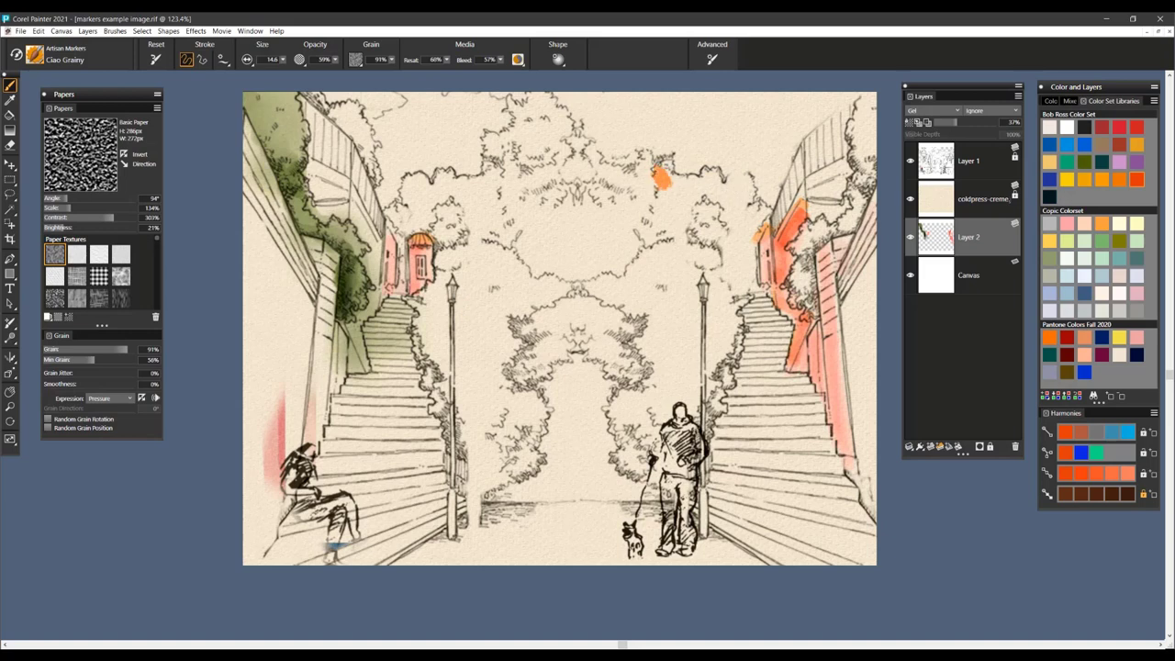
# Step: Pick yellow-green shades from the Harmonies panel and wash the top tree canopy with them
pyautogui.click(1098, 243)
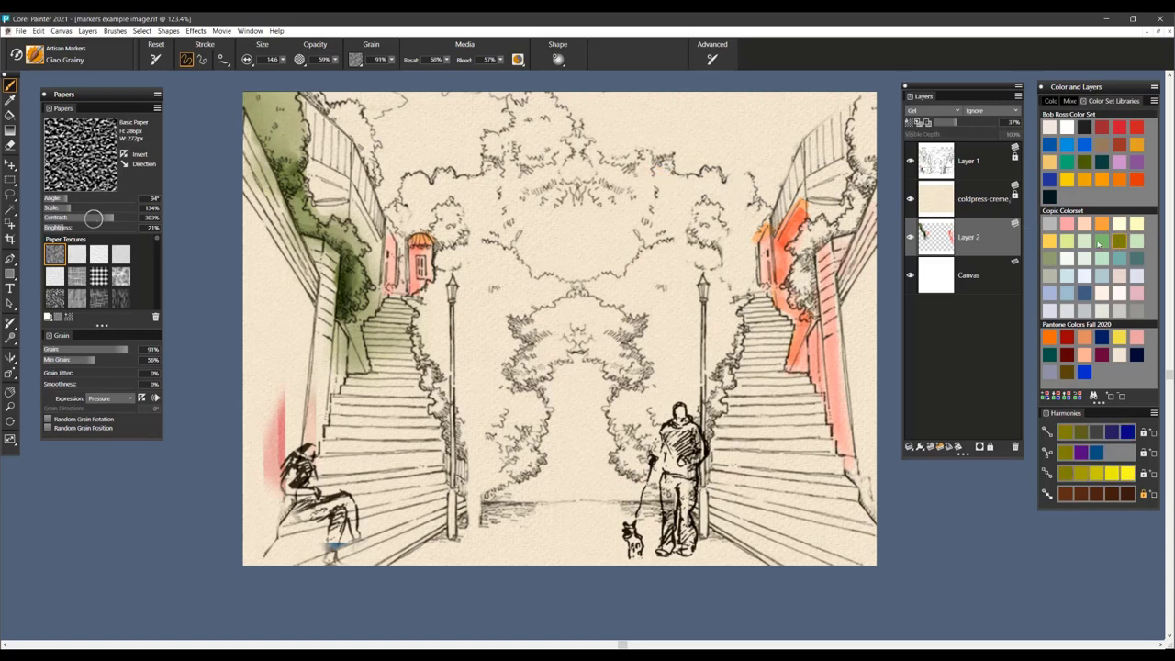
pyautogui.click(701, 216)
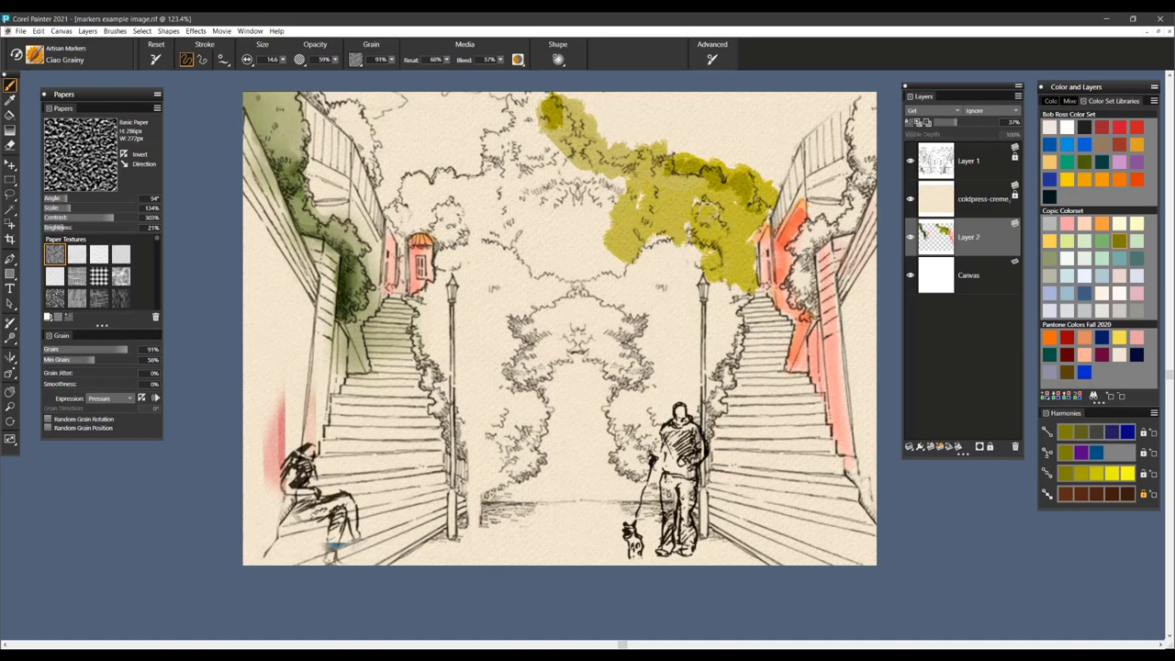
pyautogui.click(697, 230)
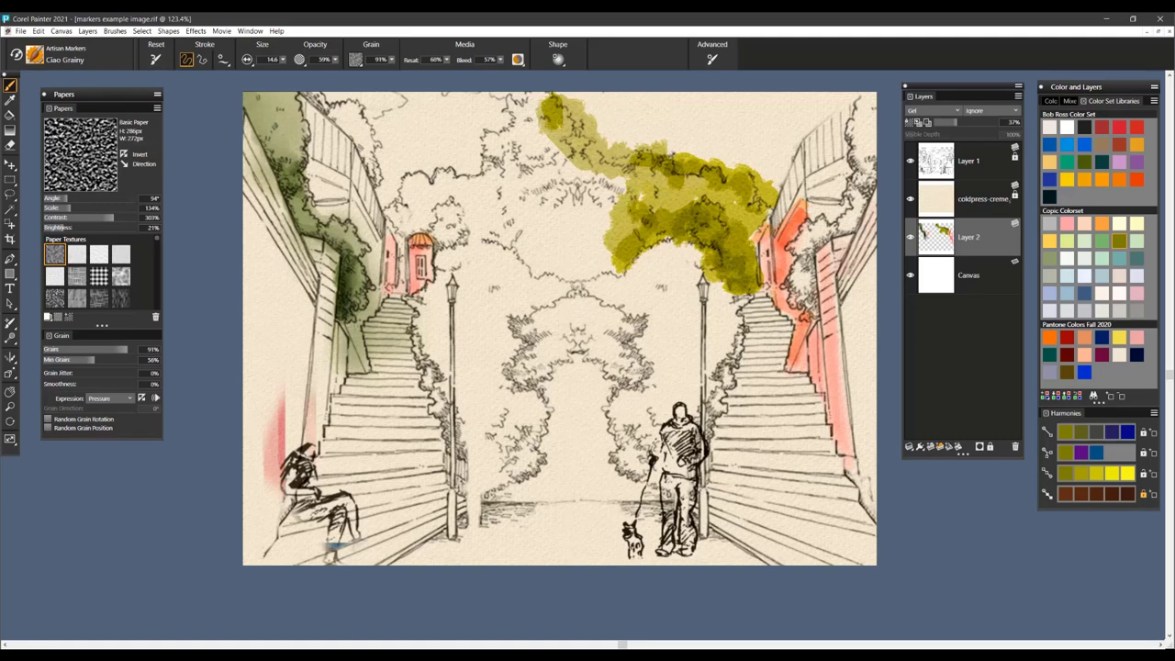
pyautogui.click(624, 211)
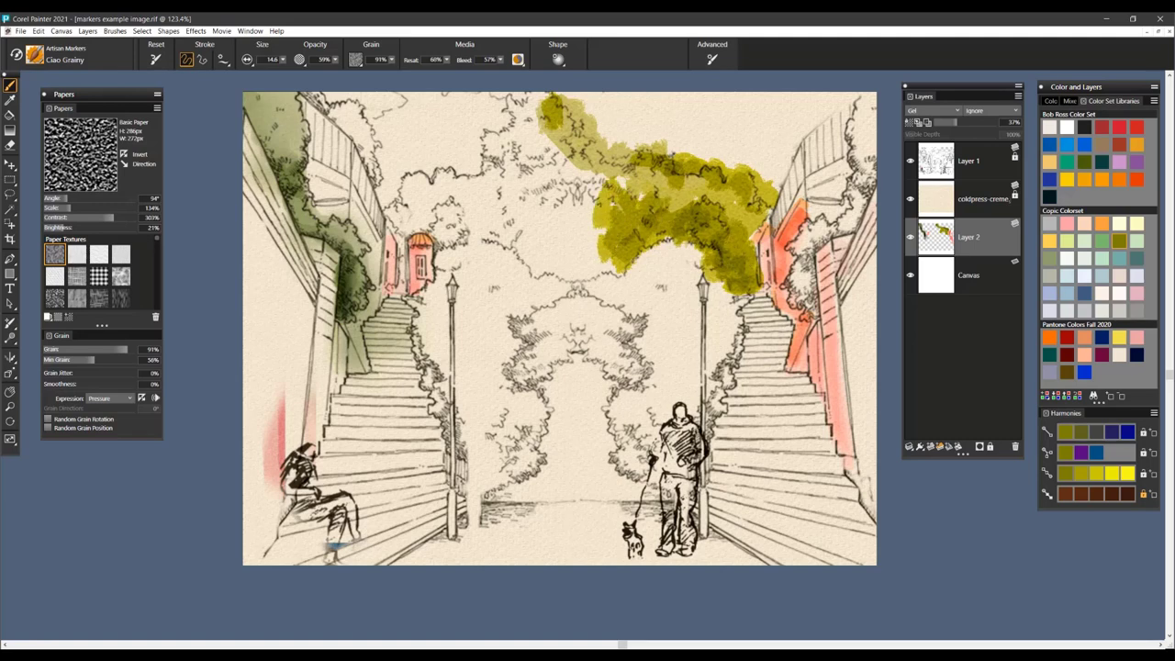
pyautogui.click(708, 177)
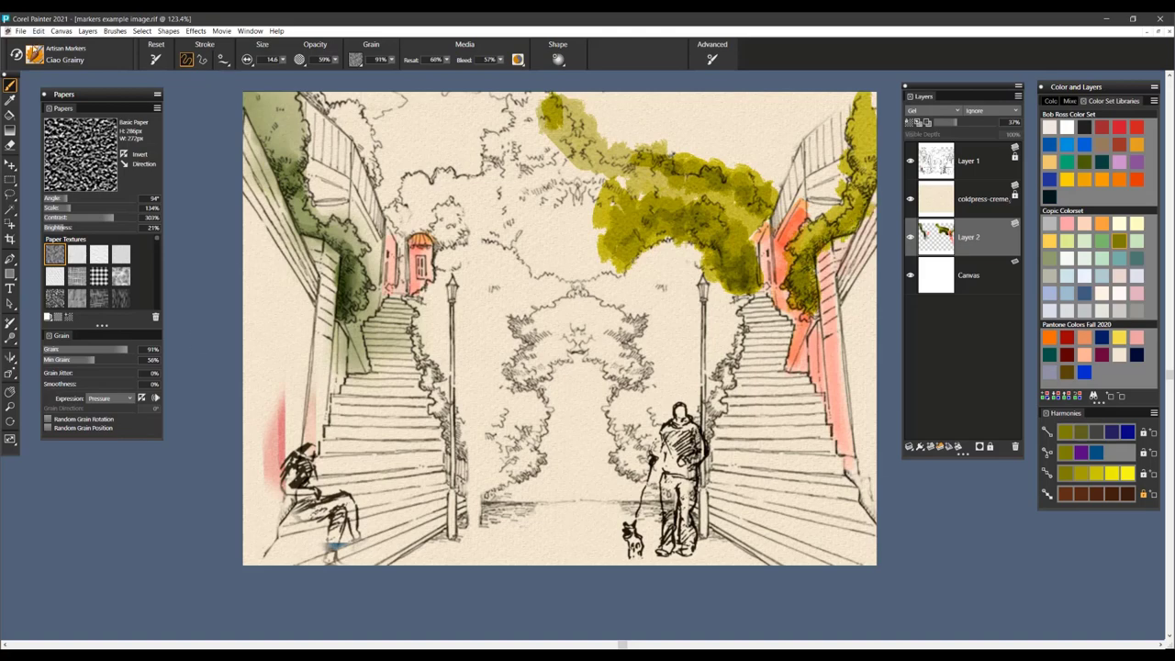
# Step: Switch to the Extra Fine Tip marker and shade the walking man in light blue
pyautogui.click(66, 55)
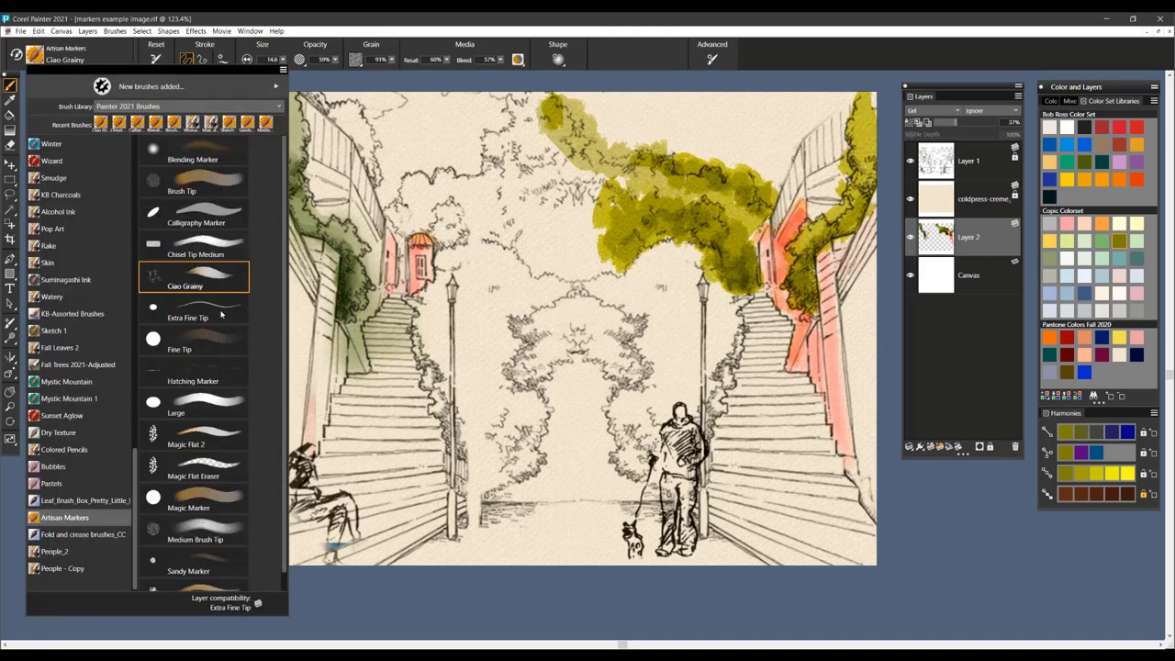
pyautogui.click(187, 312)
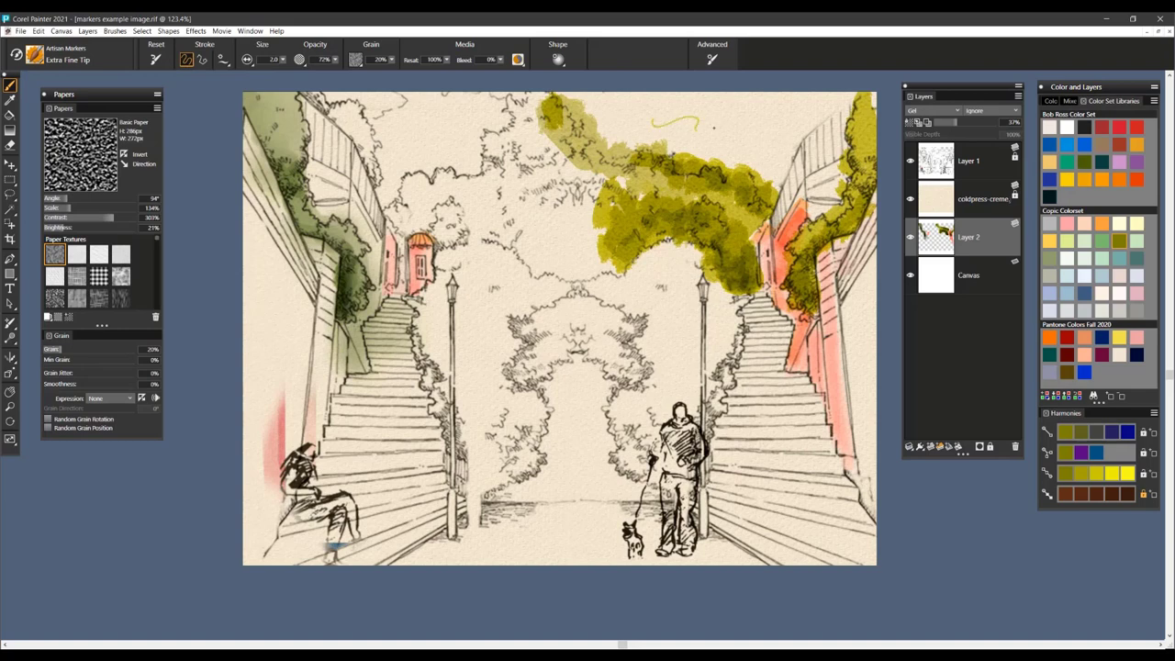
pyautogui.moveTo(698, 125); pyautogui.dragTo(752, 132)
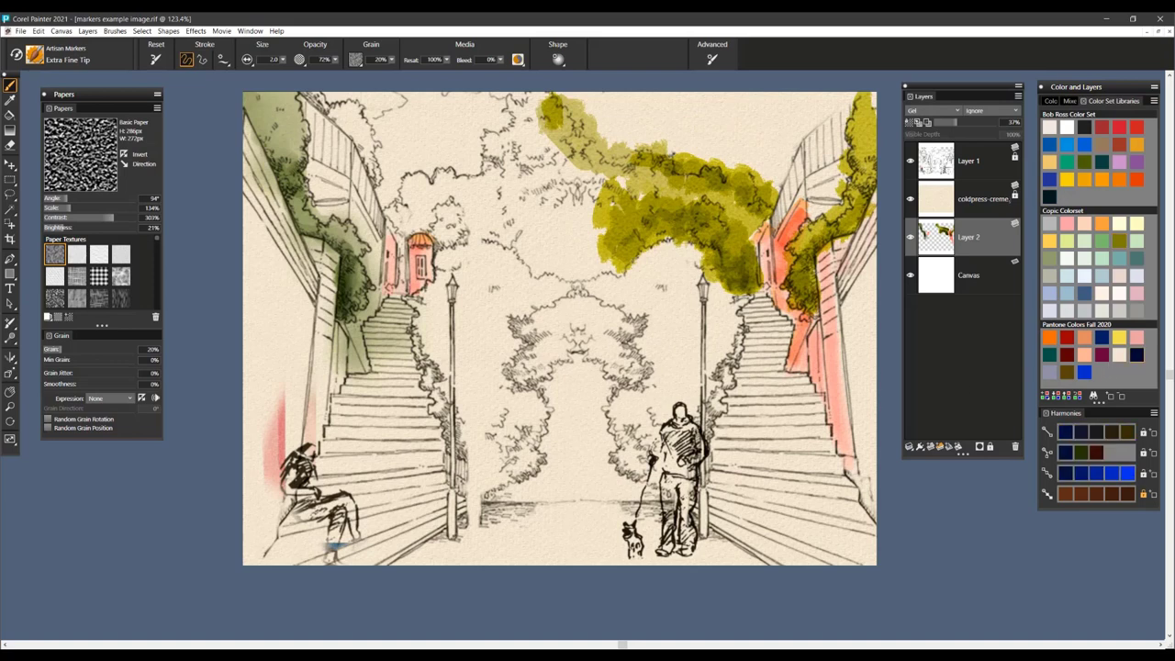
pyautogui.moveTo(675, 412); pyautogui.dragTo(675, 486)
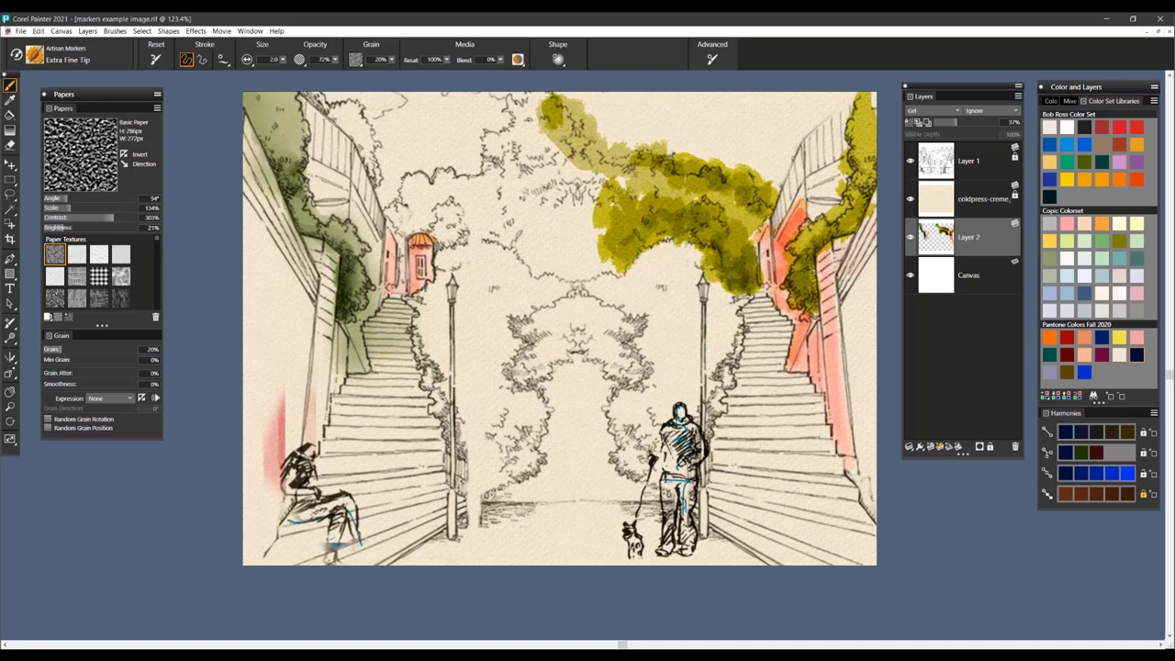
# Step: Make the Fine Tip marker current and review its stroke settings in the property bar
pyautogui.click(70, 59)
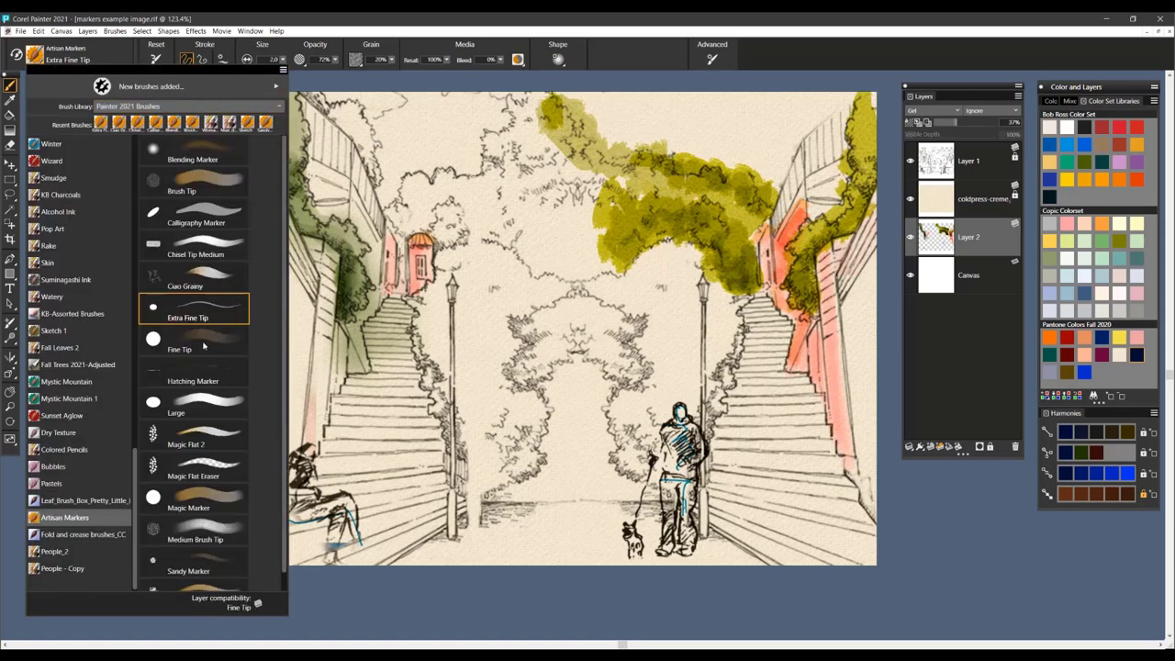
pyautogui.click(180, 348)
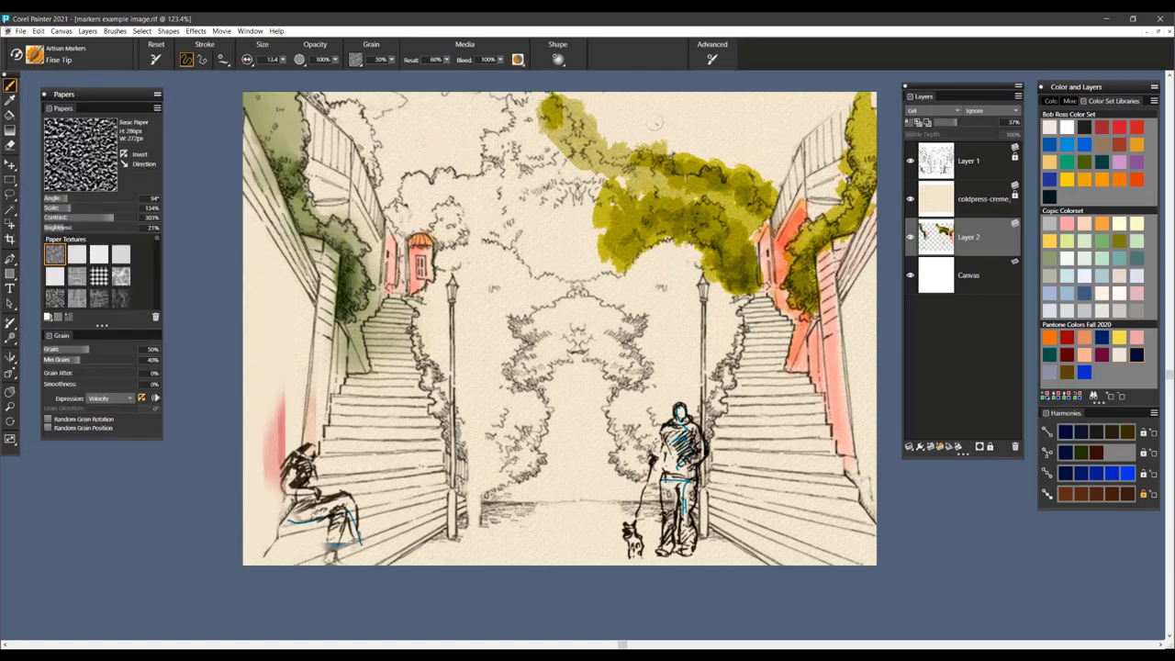
pyautogui.moveTo(248, 59)
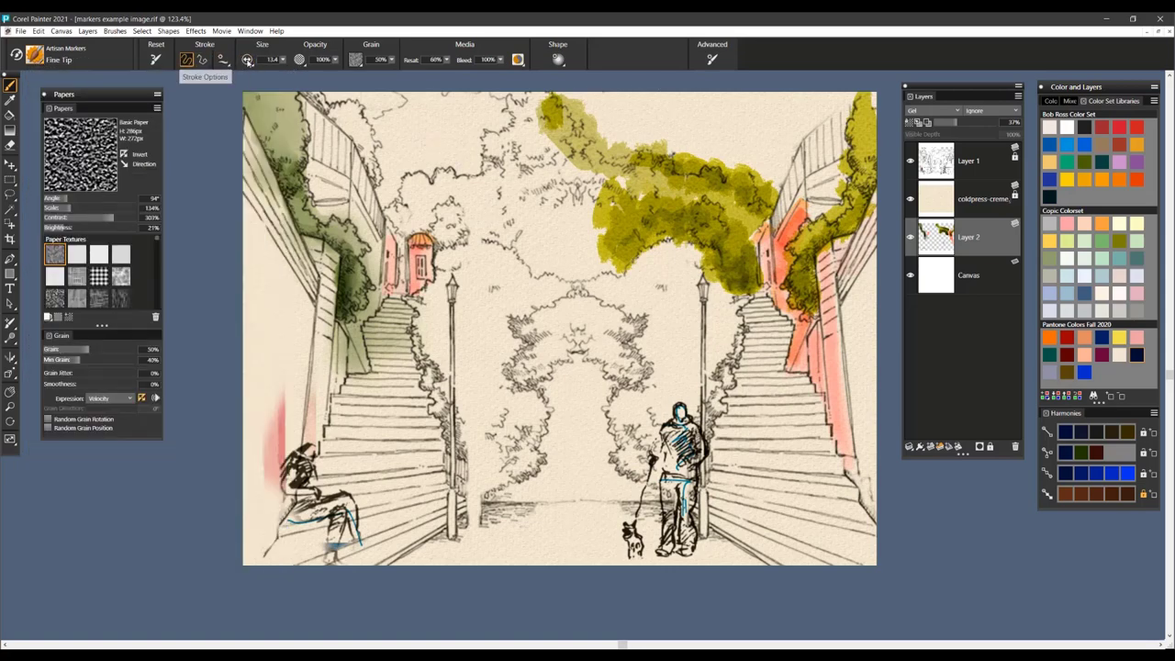
pyautogui.click(154, 59)
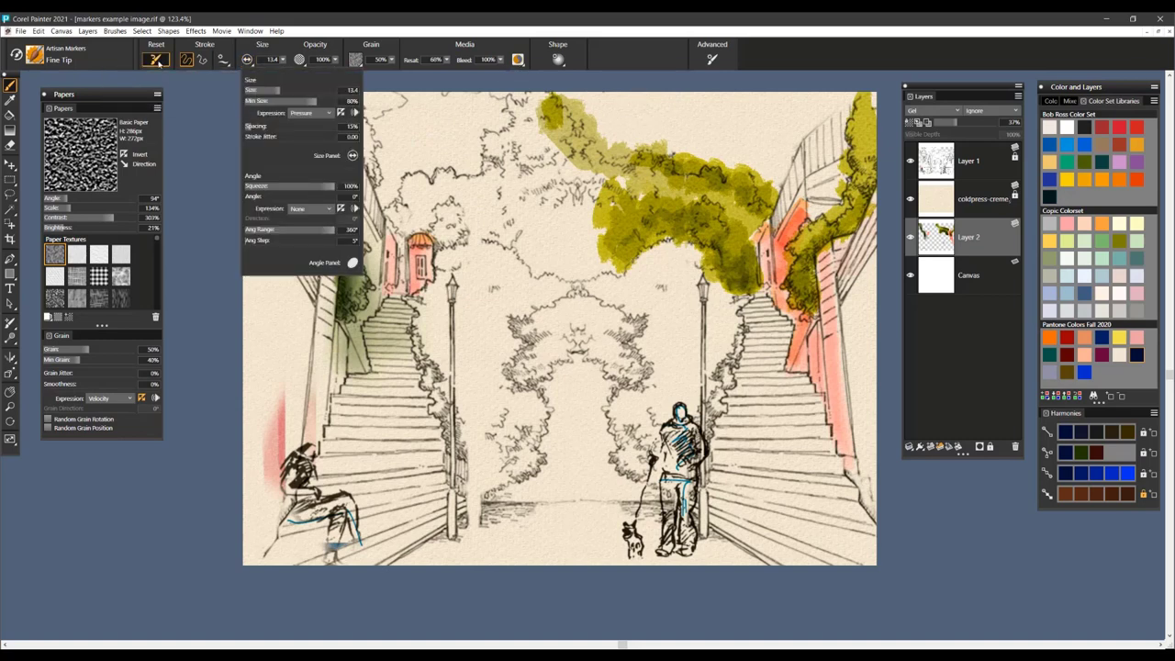
pyautogui.click(155, 58)
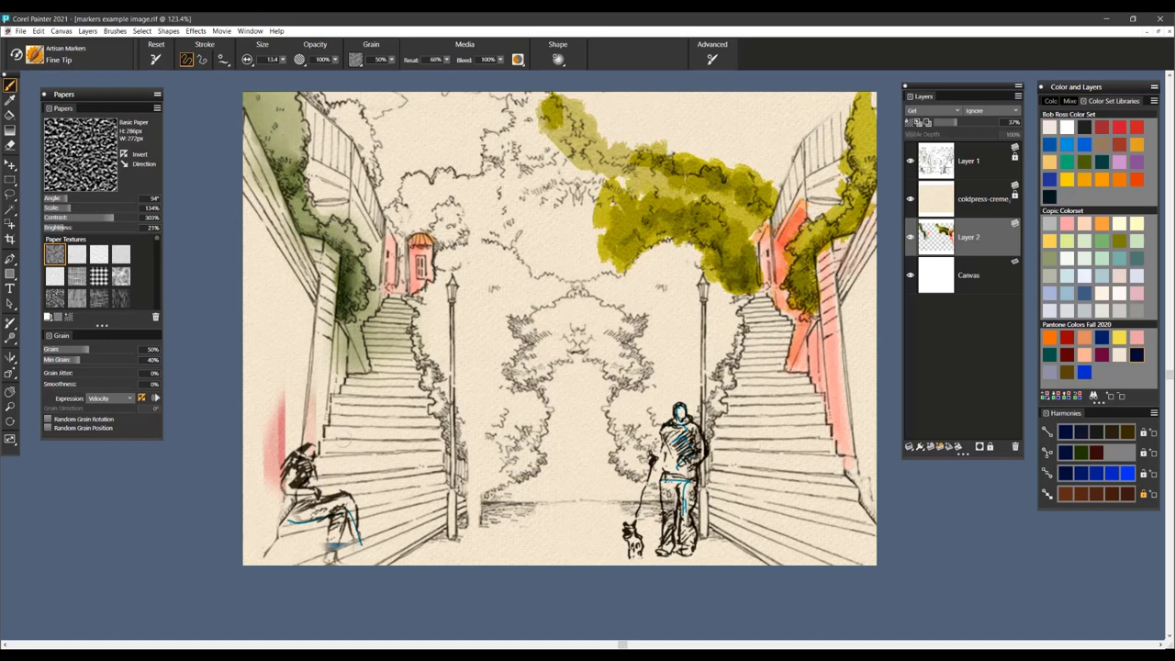
pyautogui.scroll(-3)
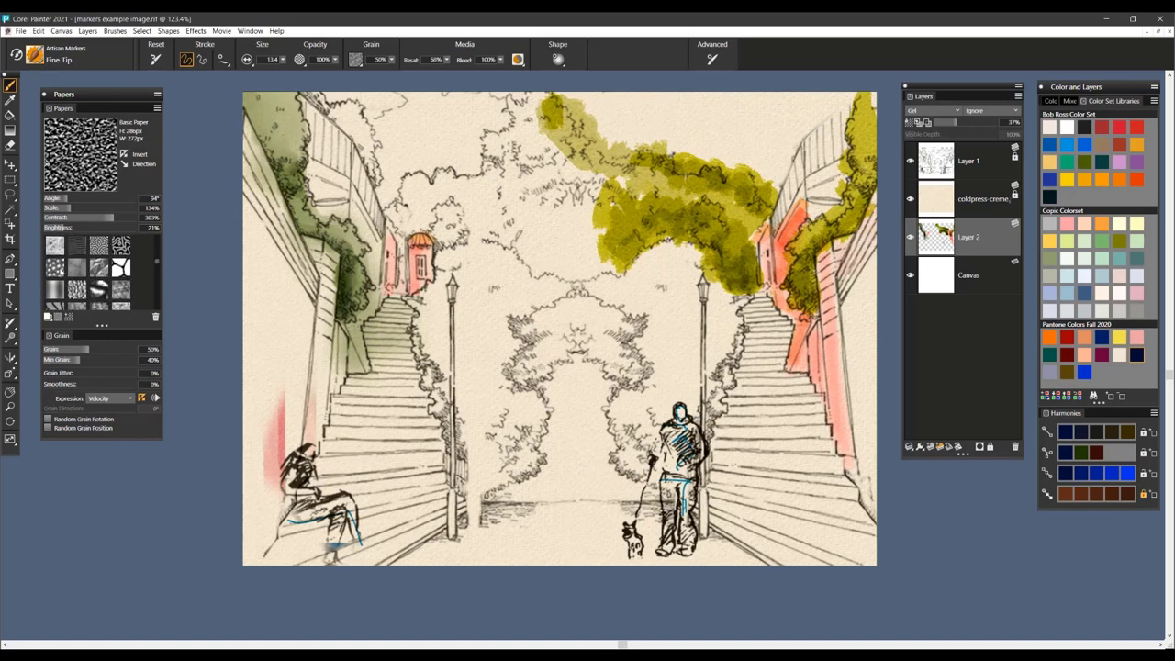
# Step: Choose the Artistic Bubbles dotted paper texture for the Fine Tip marker
pyautogui.click(55, 268)
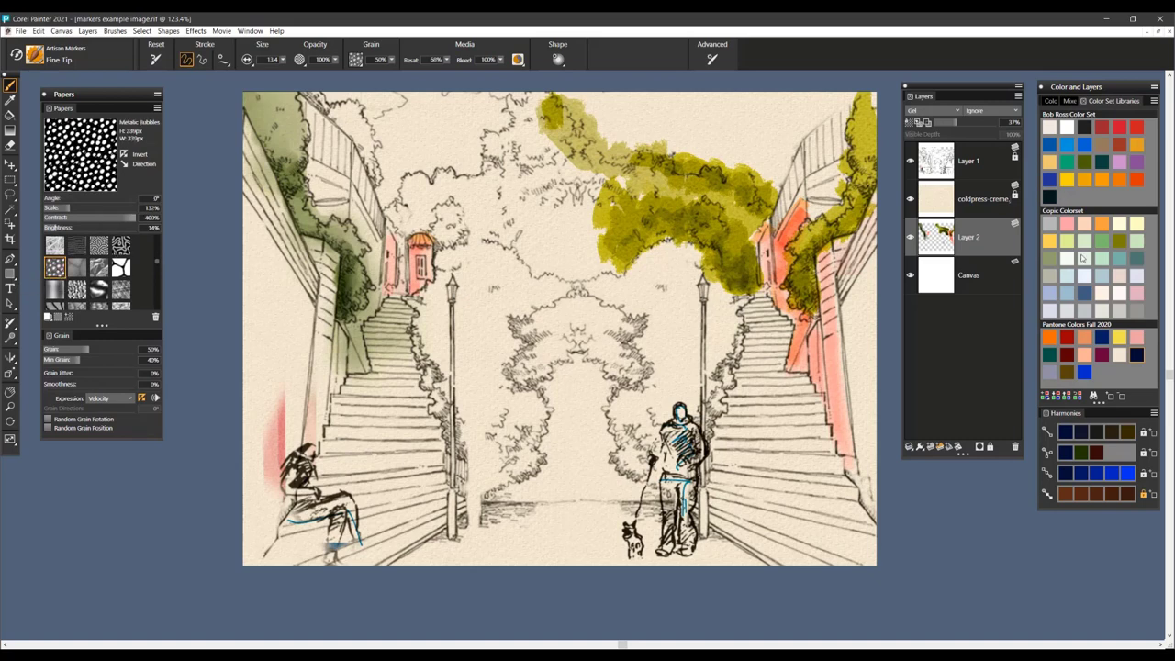
pyautogui.moveTo(1080, 365)
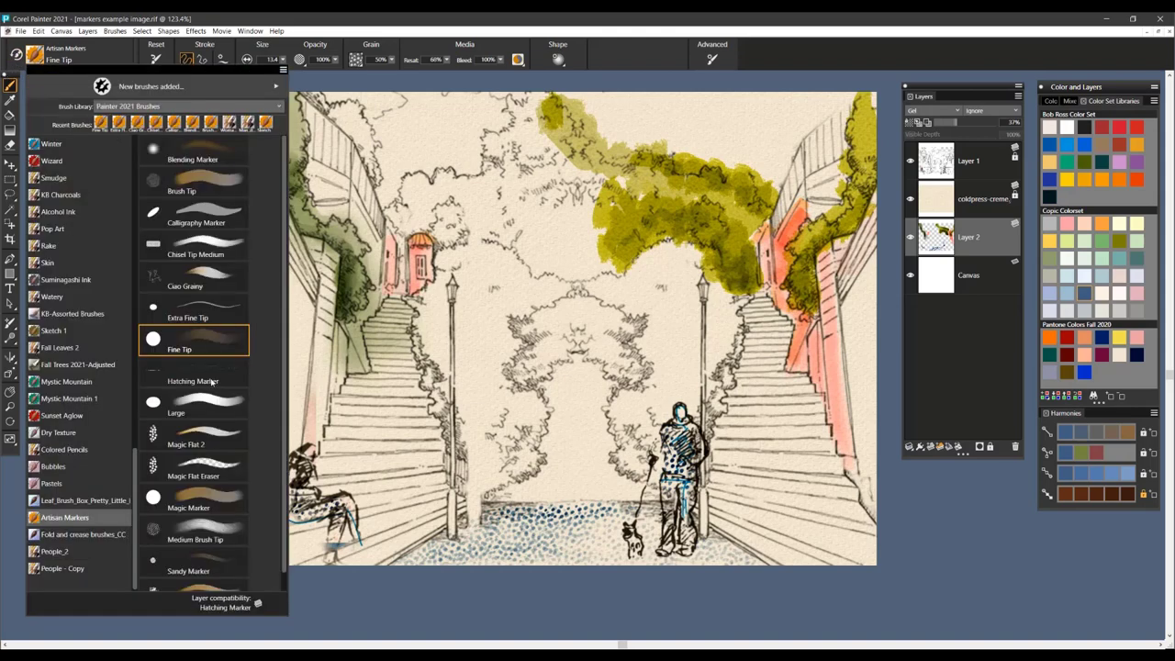
# Step: Choose the Hatching Marker and adjust its size and stroke-angle expression for hatching the sky
pyautogui.click(193, 380)
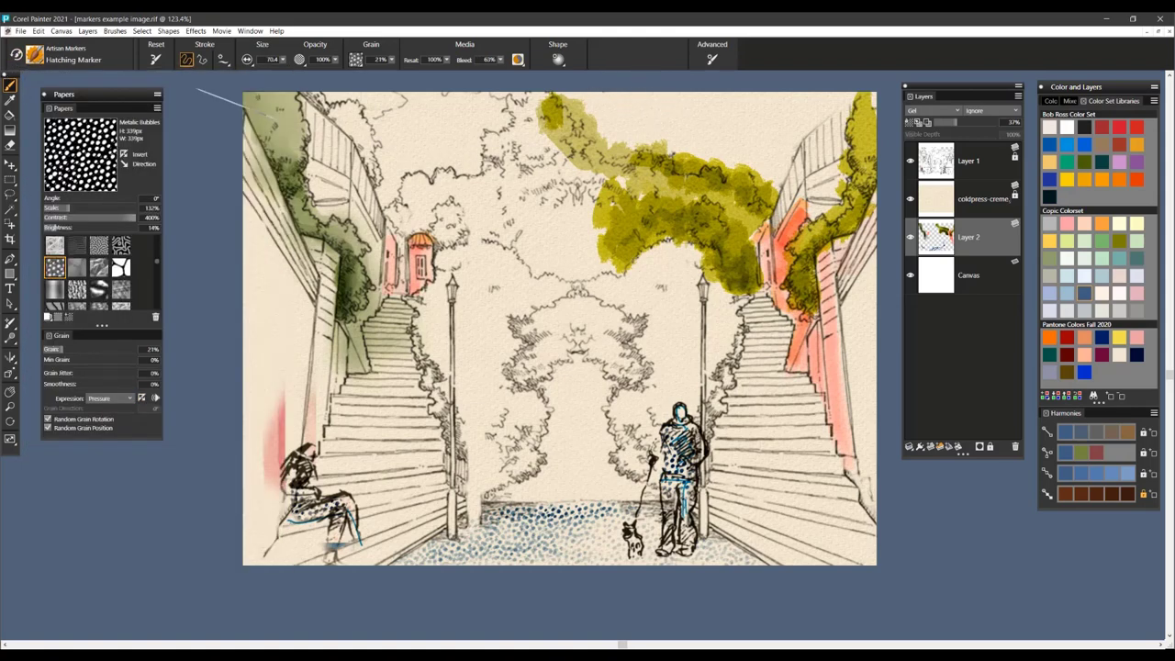
pyautogui.click(246, 59)
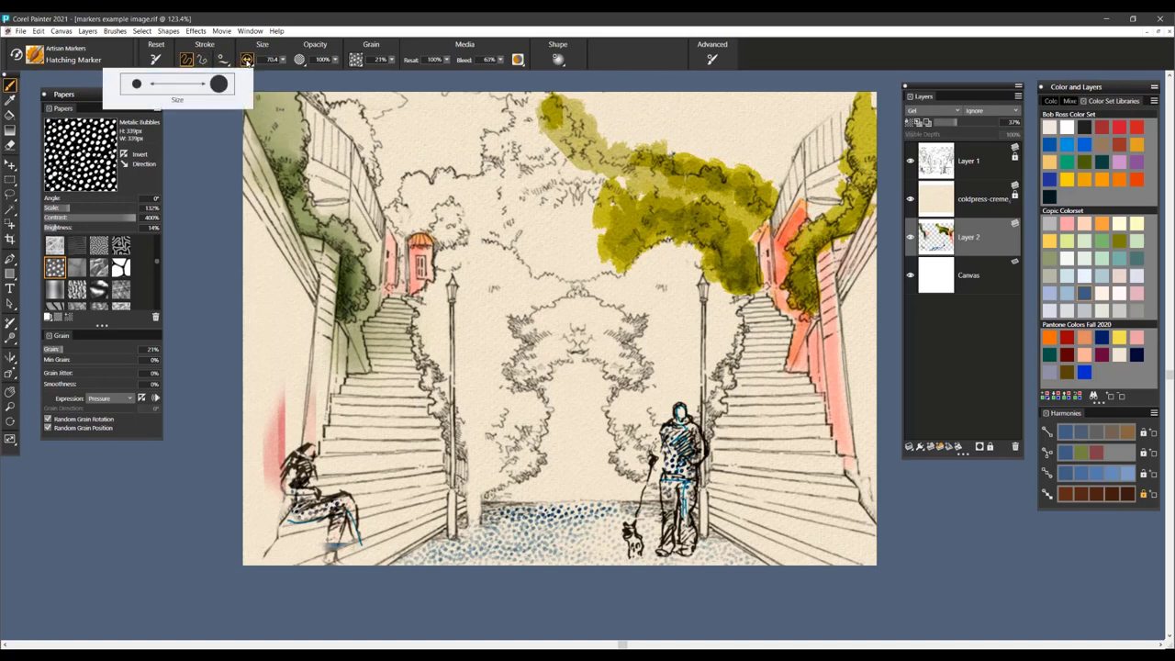
pyautogui.click(246, 59)
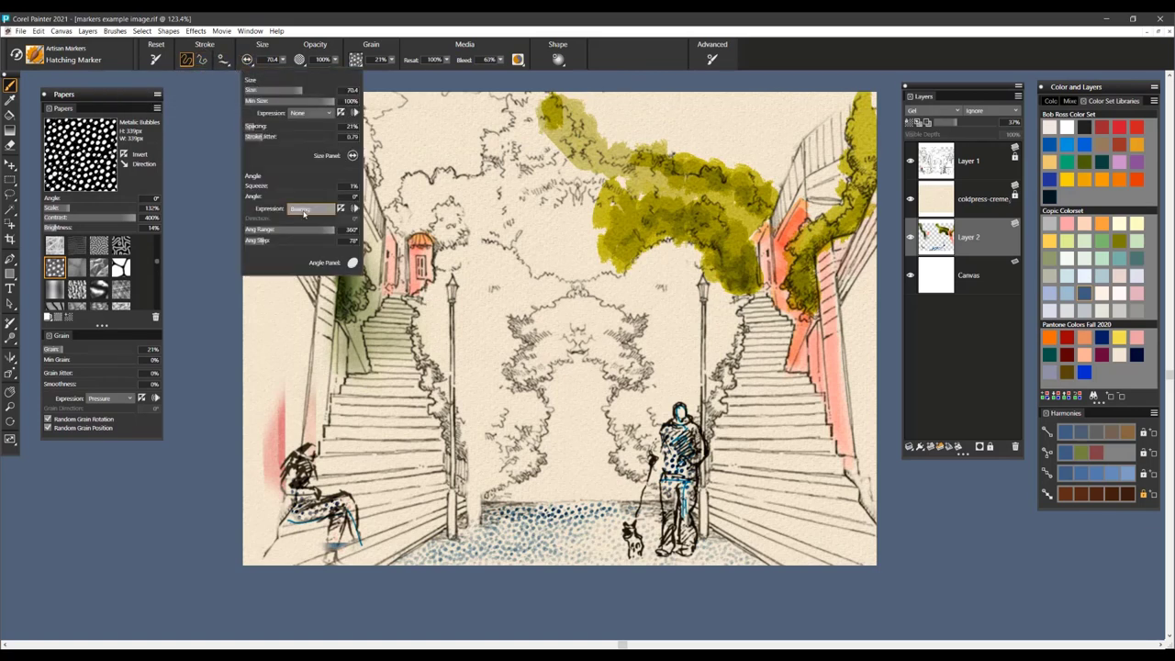
pyautogui.click(308, 210)
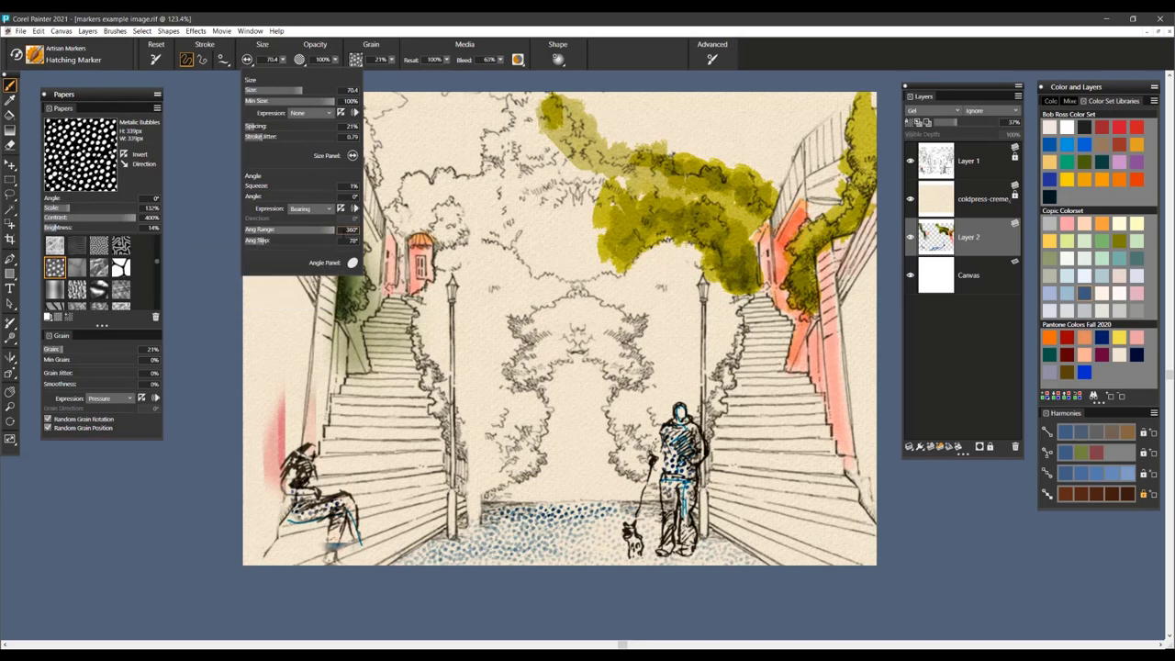
pyautogui.moveTo(257, 239)
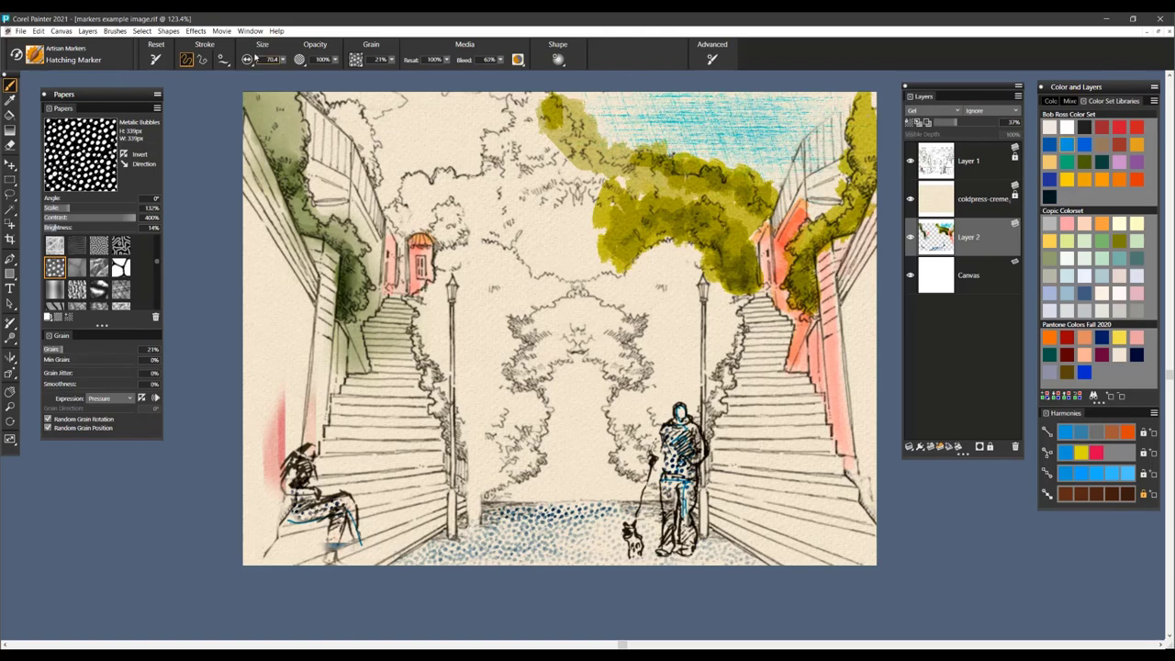
# Step: Choose the Large marker from the Artisan Markers list for shading the stair steps pale blue
pyautogui.click(74, 53)
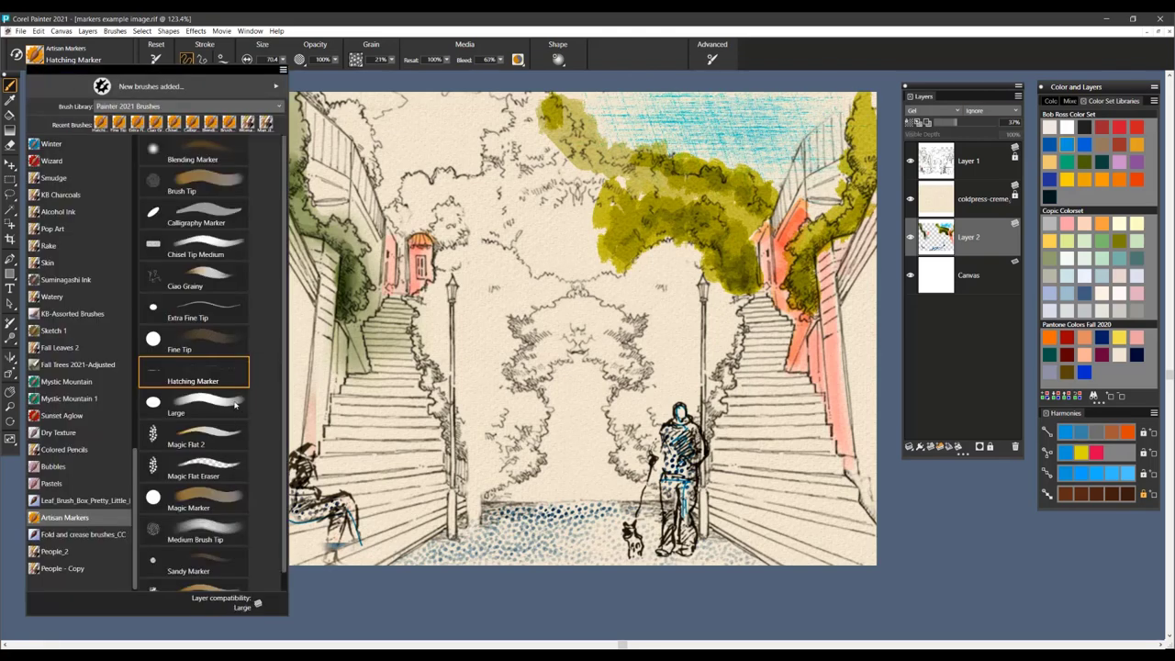
pyautogui.click(192, 411)
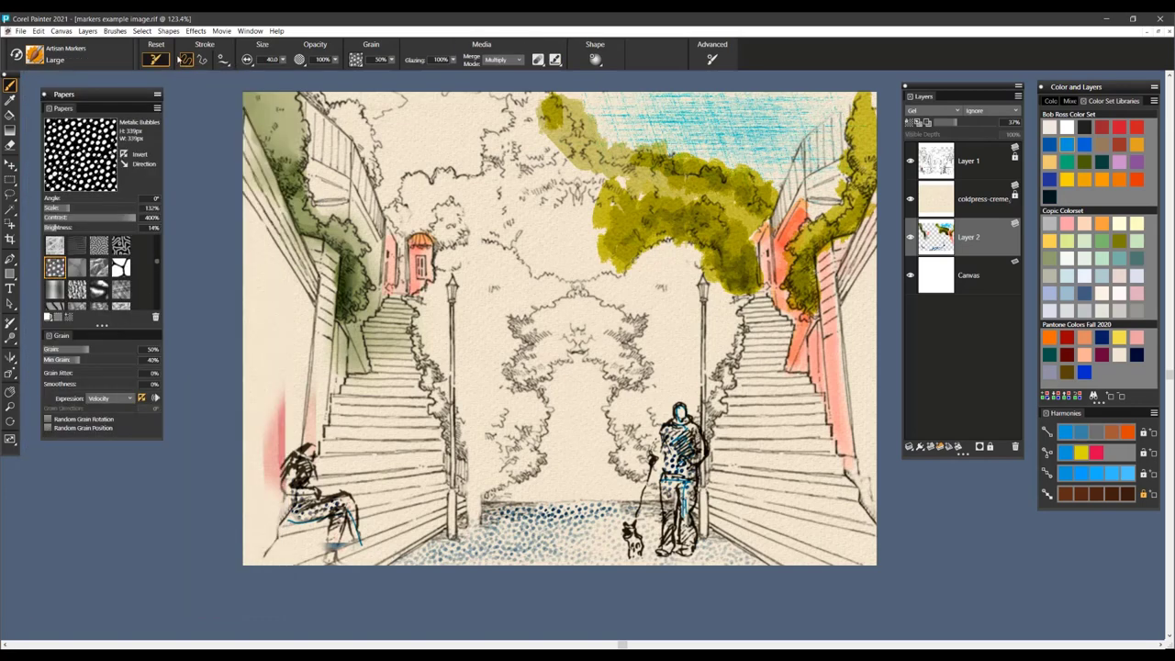
pyautogui.click(156, 59)
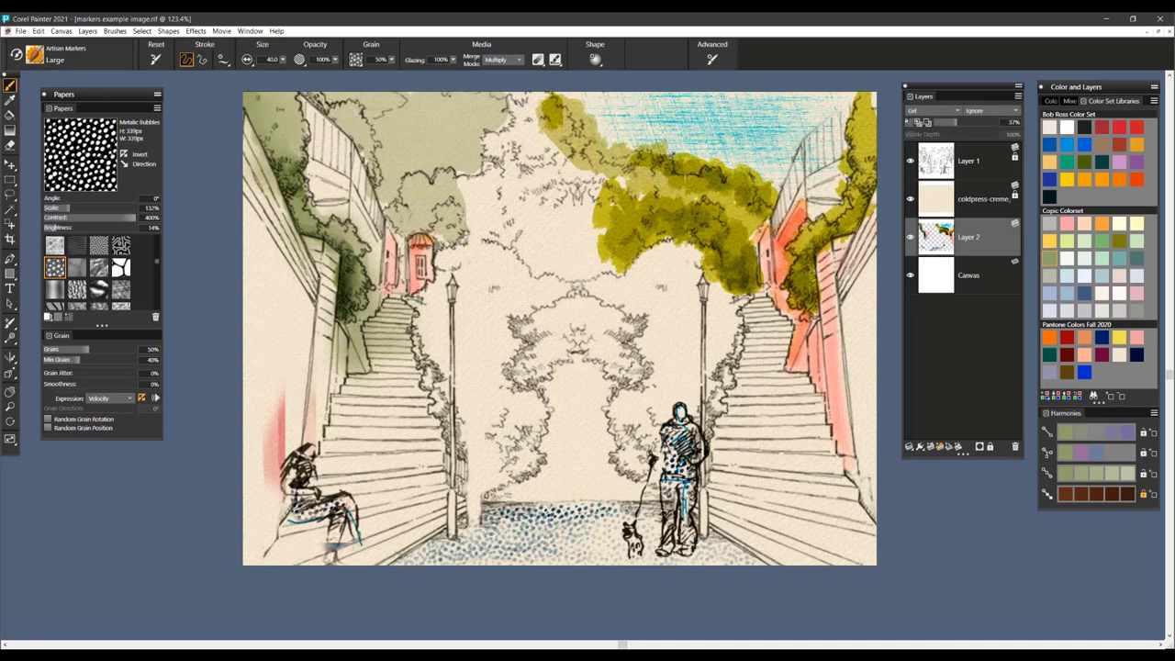
pyautogui.moveTo(750, 256)
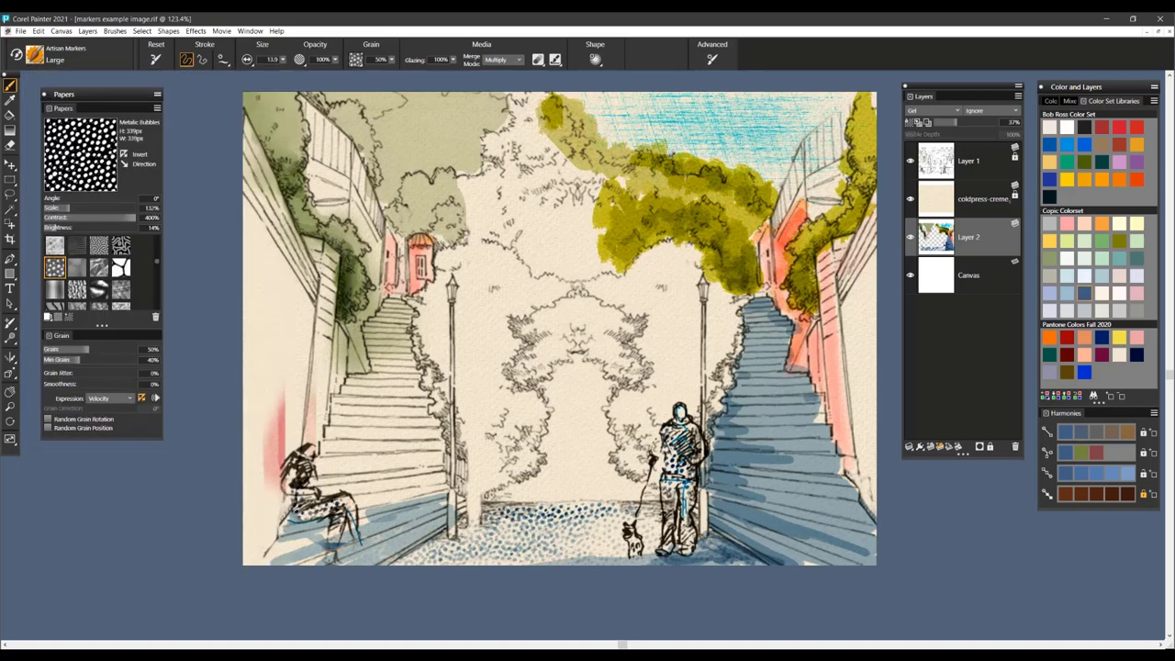
# Step: Choose a broad marker for painting the central-avenue trees orange
pyautogui.click(154, 58)
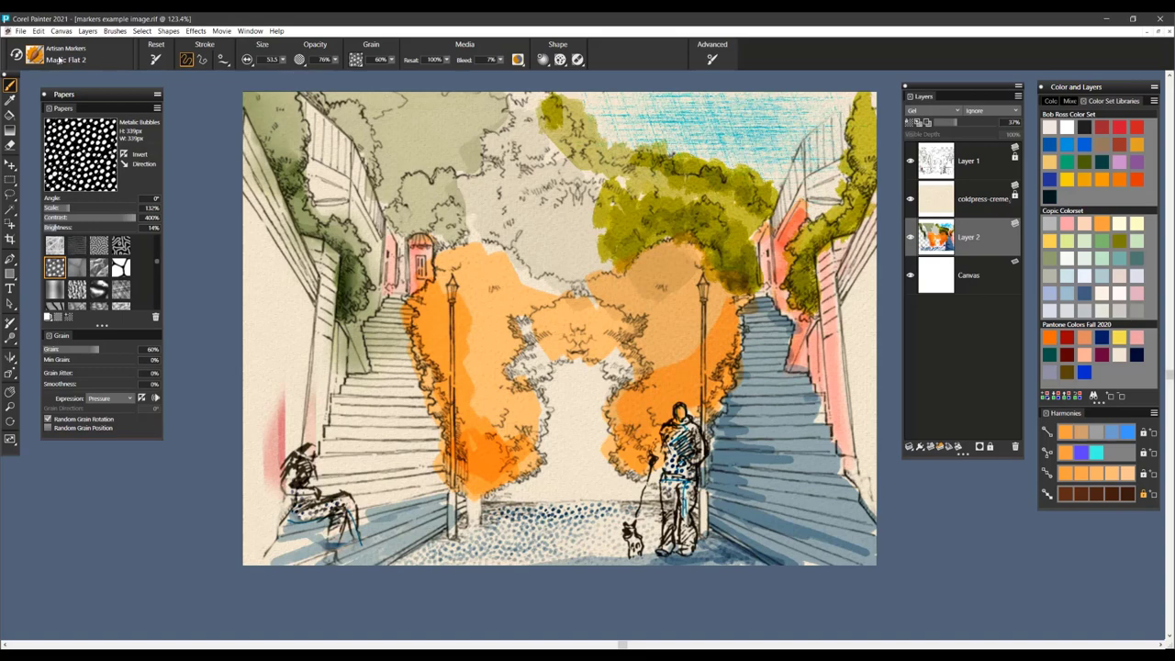
# Step: Choose the Magic Flat Eraser and try different paper textures
pyautogui.click(67, 53)
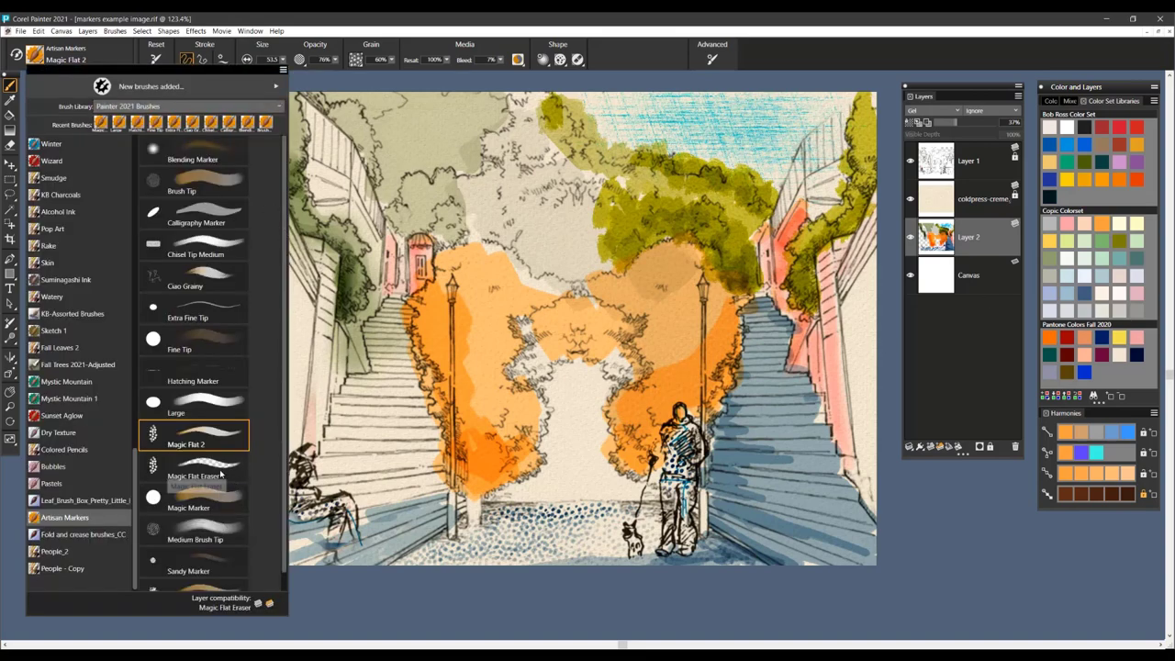
pyautogui.click(195, 470)
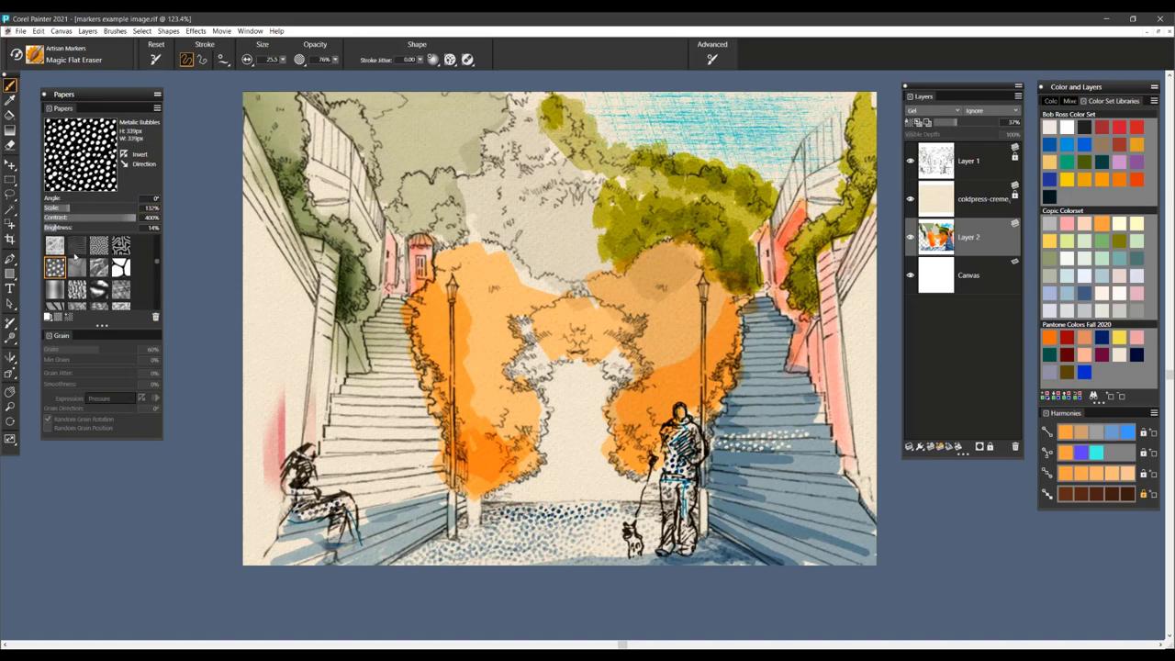
pyautogui.click(121, 244)
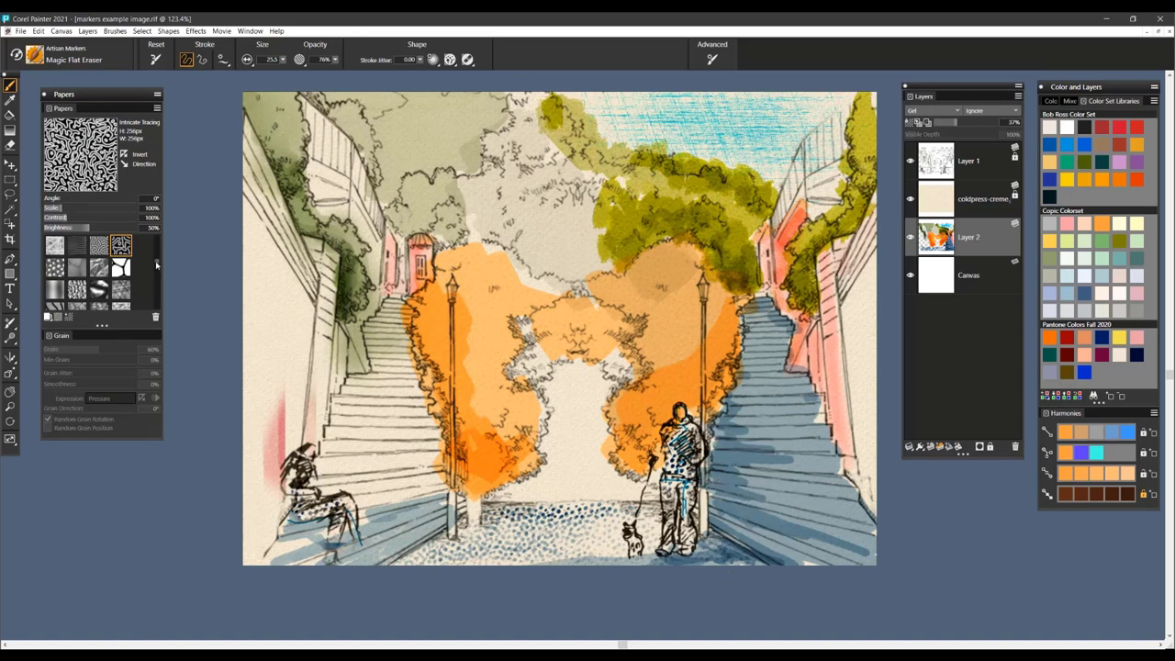
pyautogui.click(55, 246)
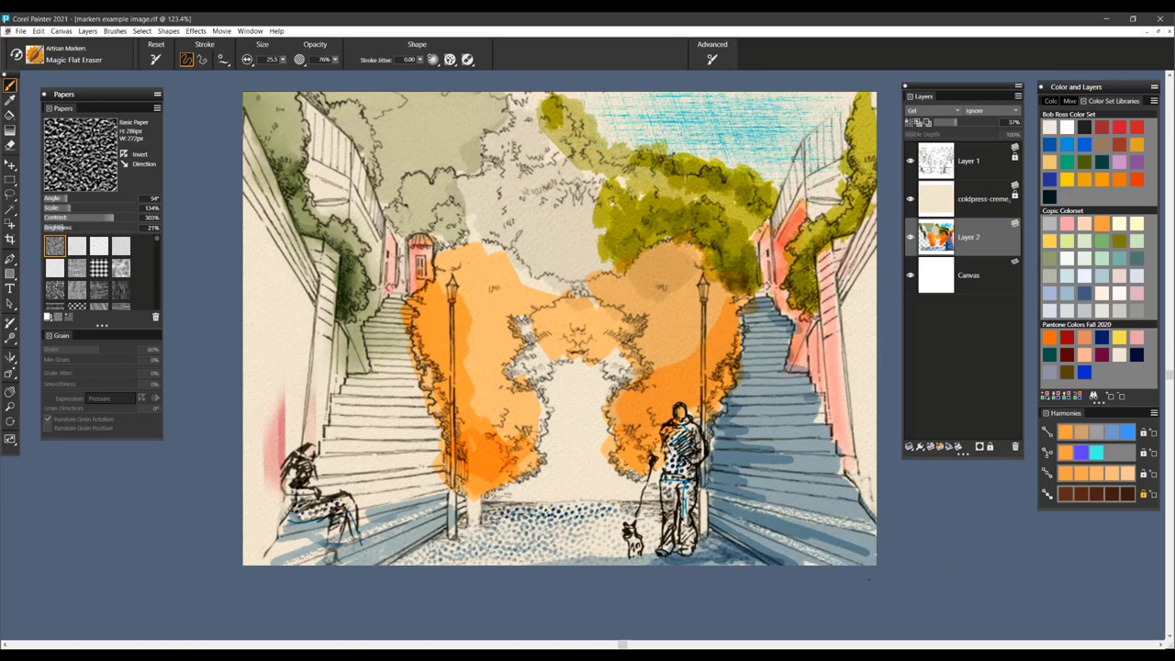
# Step: Erase the blue speckled texture on the man and paving, then adjust the eraser's size expression
pyautogui.click(433, 59)
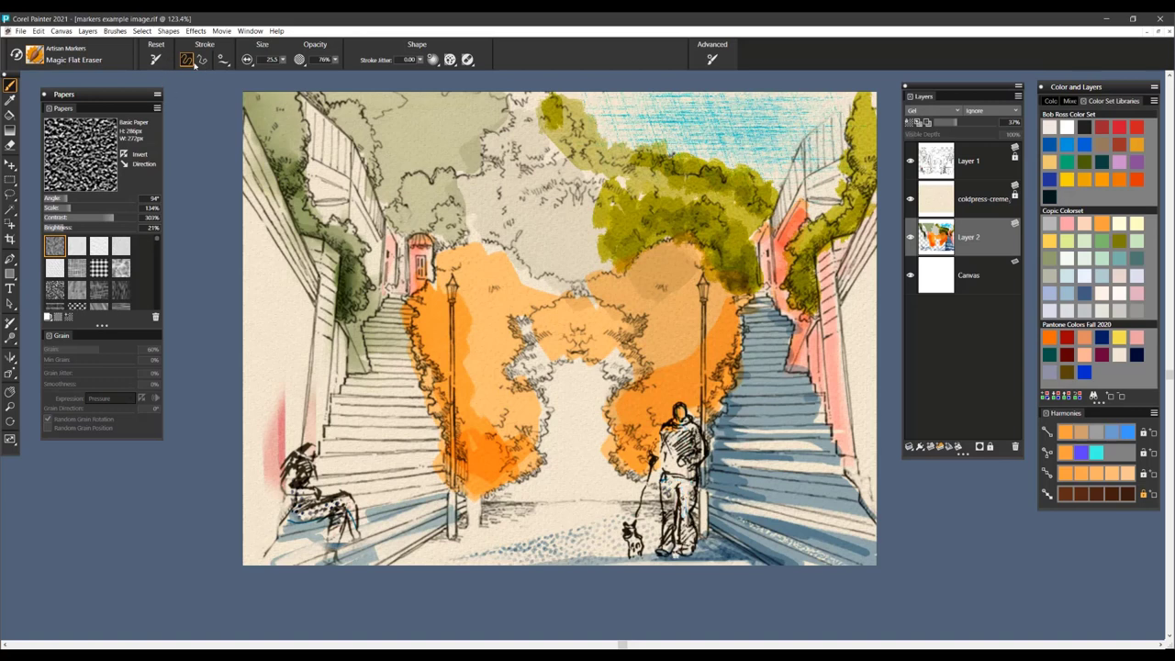
pyautogui.click(246, 59)
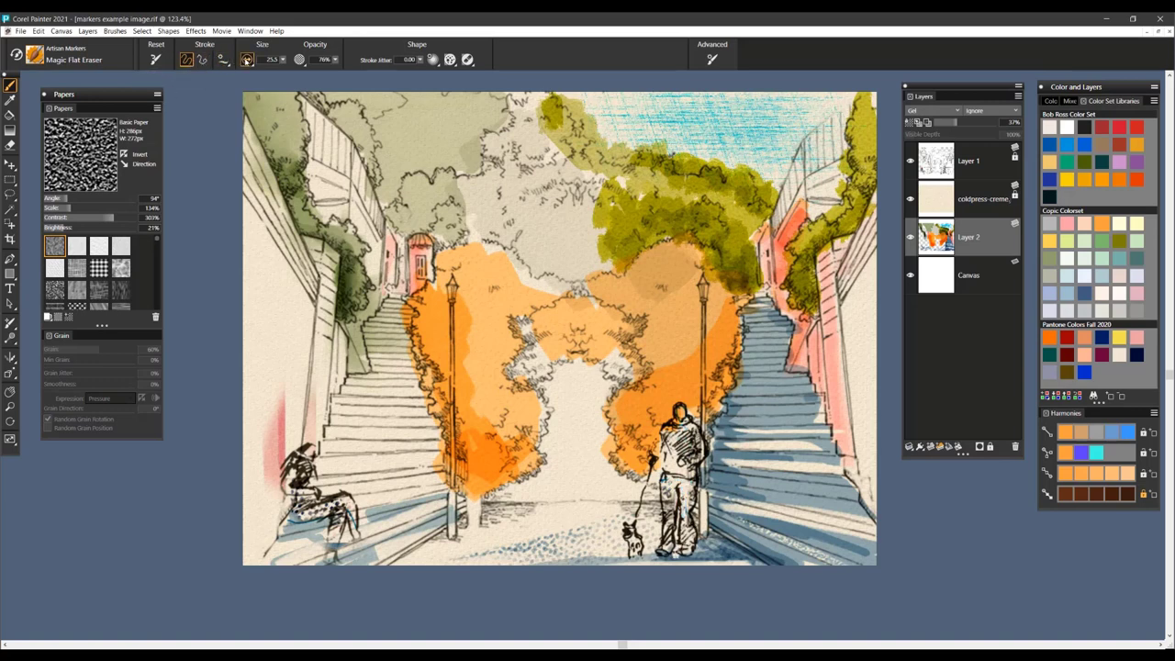
pyautogui.click(246, 59)
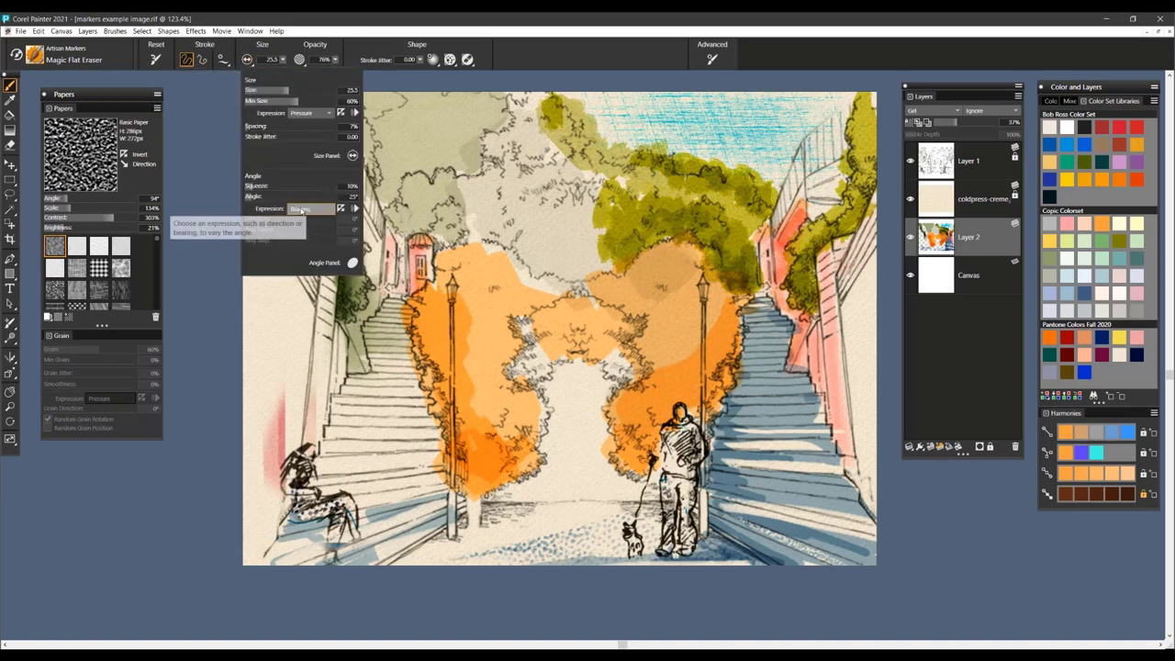
pyautogui.click(311, 210)
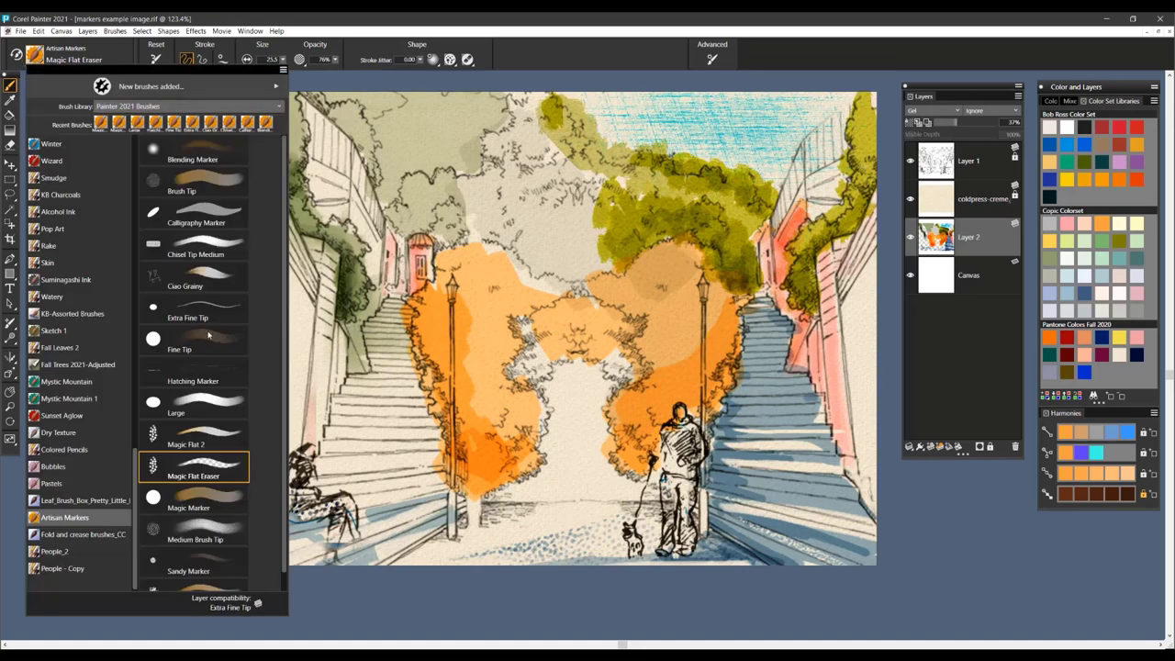
# Step: Deepen the orange trees with the Magic Marker, then pick the Medium Brush Tip marker
pyautogui.click(187, 506)
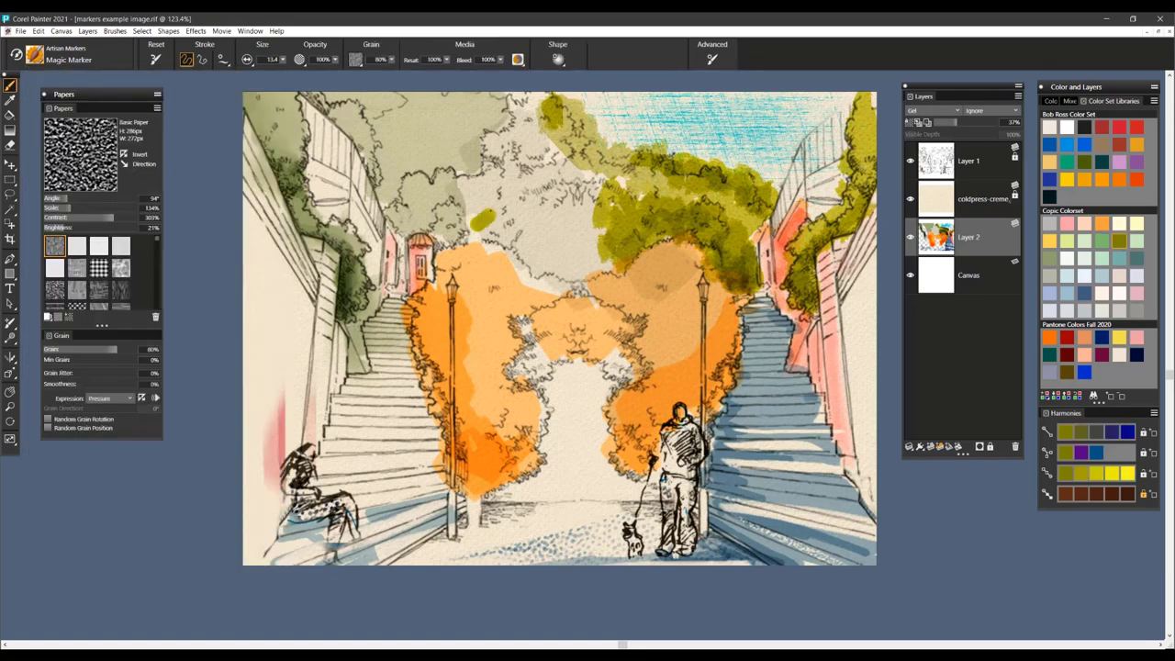
pyautogui.click(477, 205)
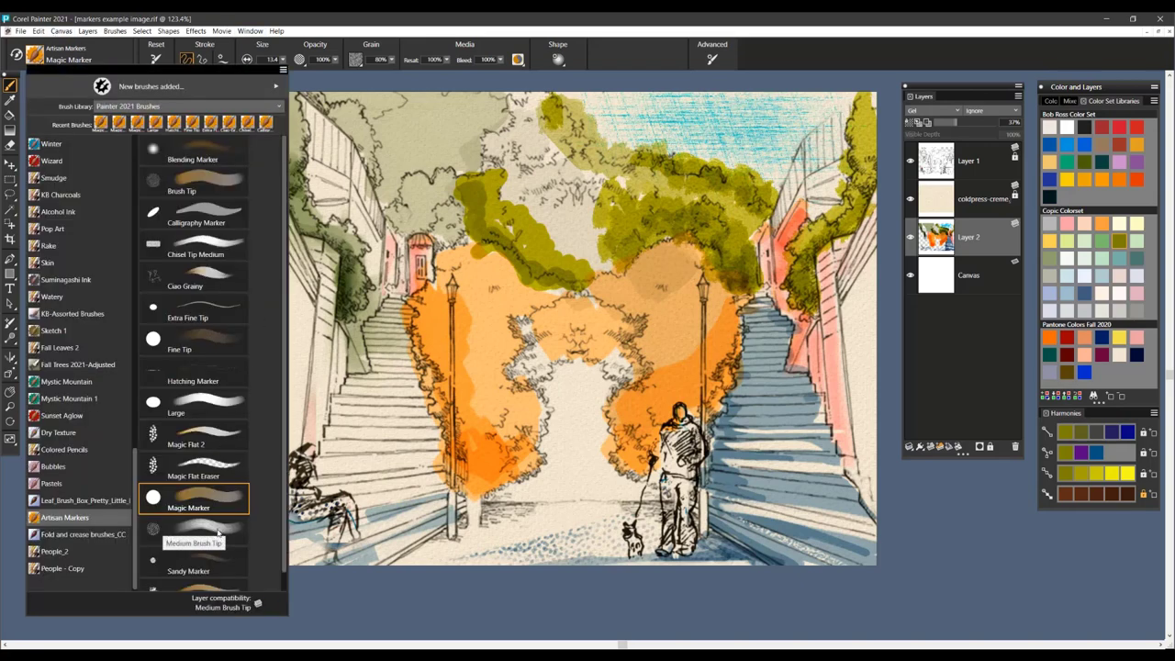
pyautogui.click(192, 528)
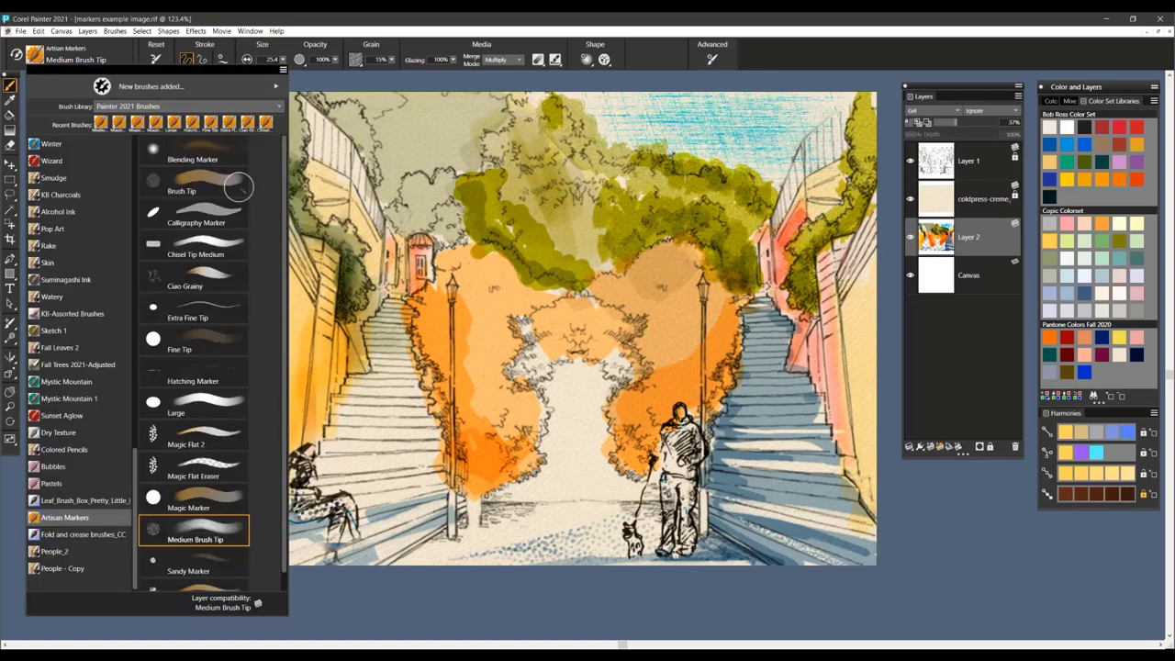
# Step: Colour the building walls beside the stairs yellow with the Sandy Marker
pyautogui.click(187, 565)
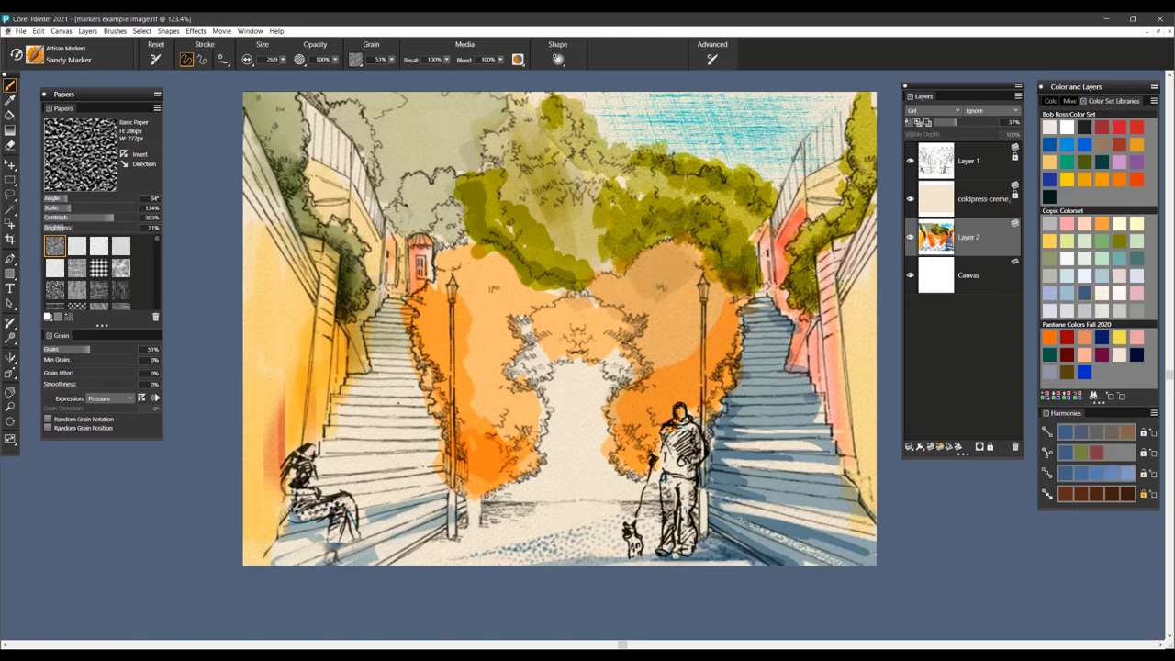
pyautogui.click(155, 58)
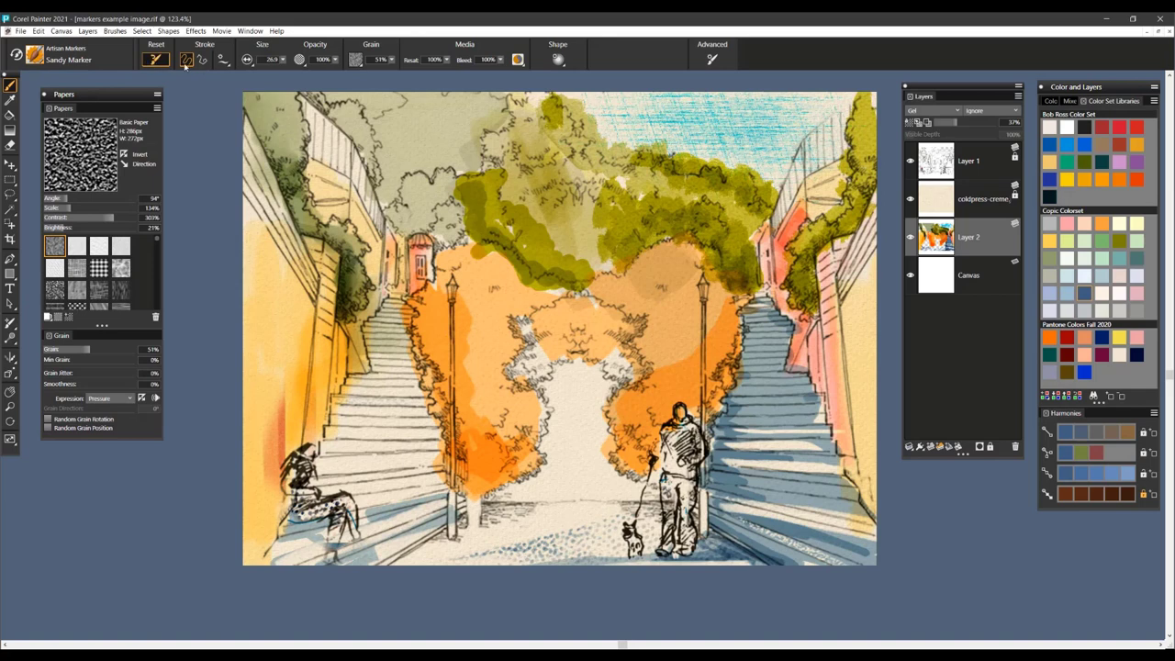
pyautogui.click(184, 58)
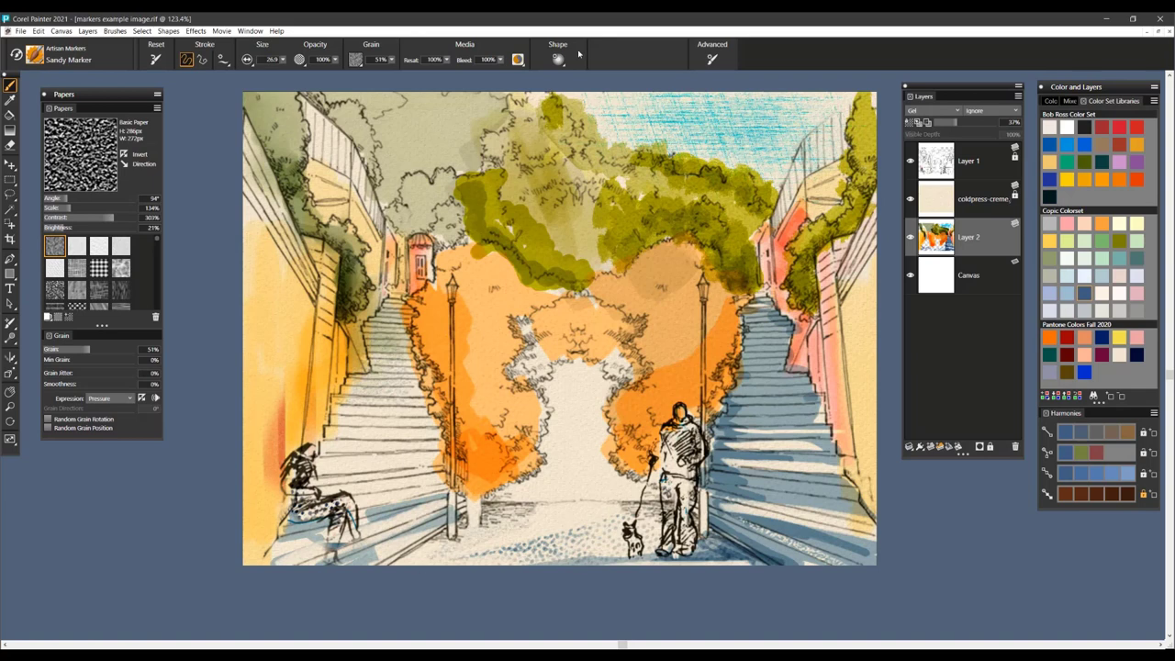
pyautogui.click(558, 59)
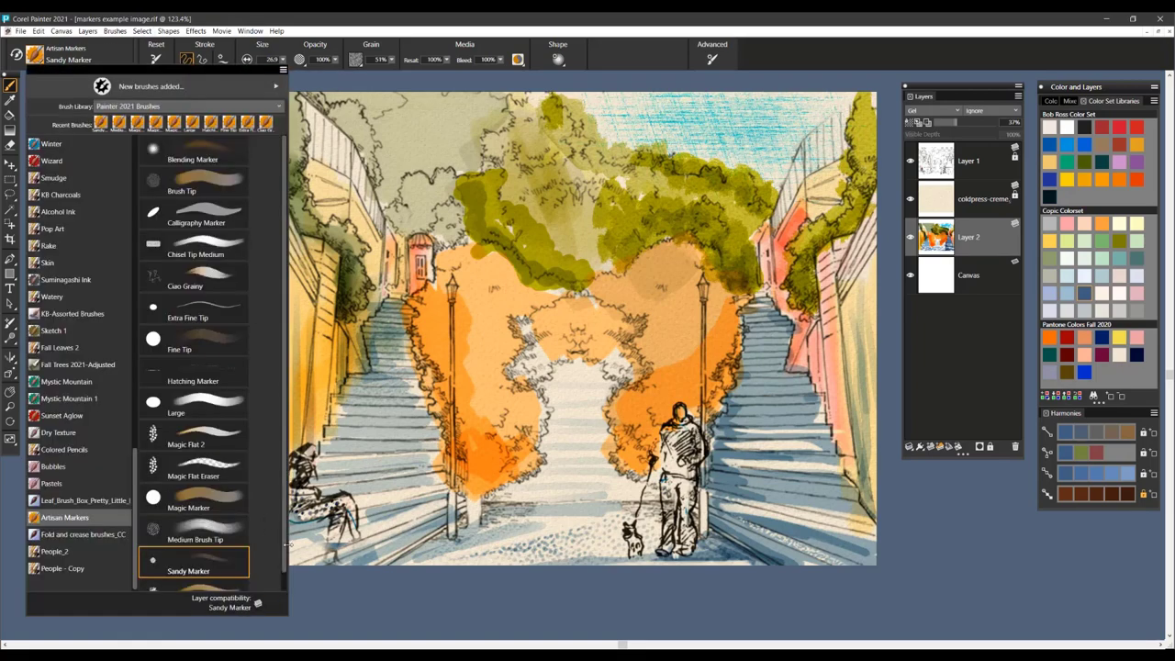
# Step: With the Sketch marker, shade the standing man dark blue-grey and colour the seated woman red
pyautogui.scroll(-3)
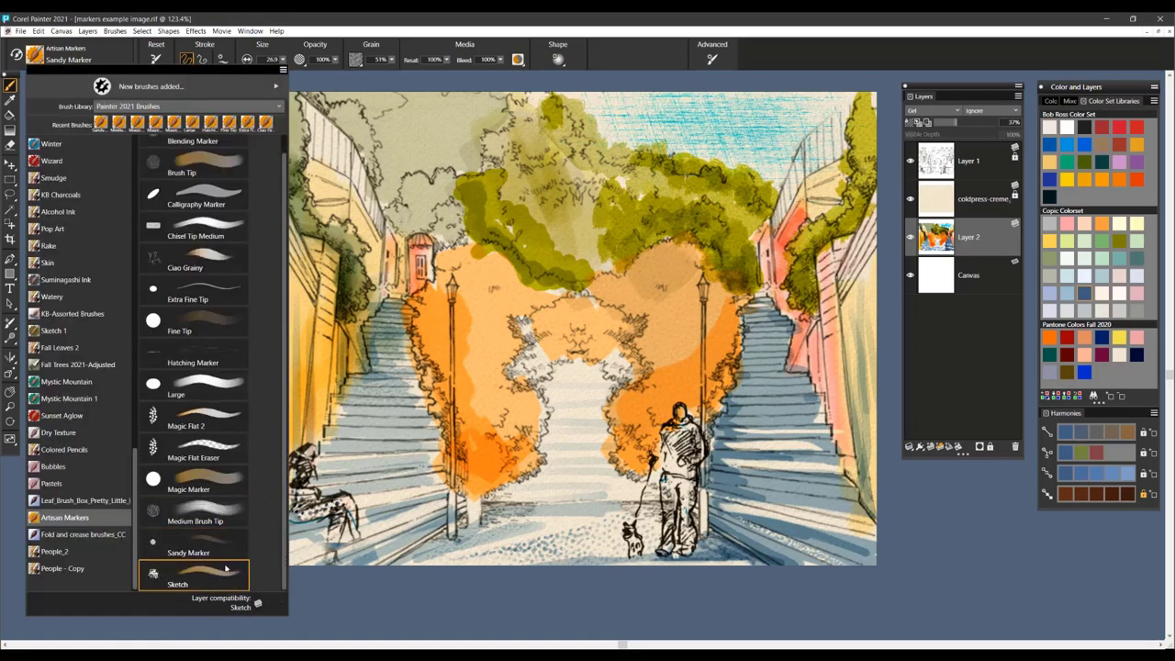
pyautogui.click(176, 579)
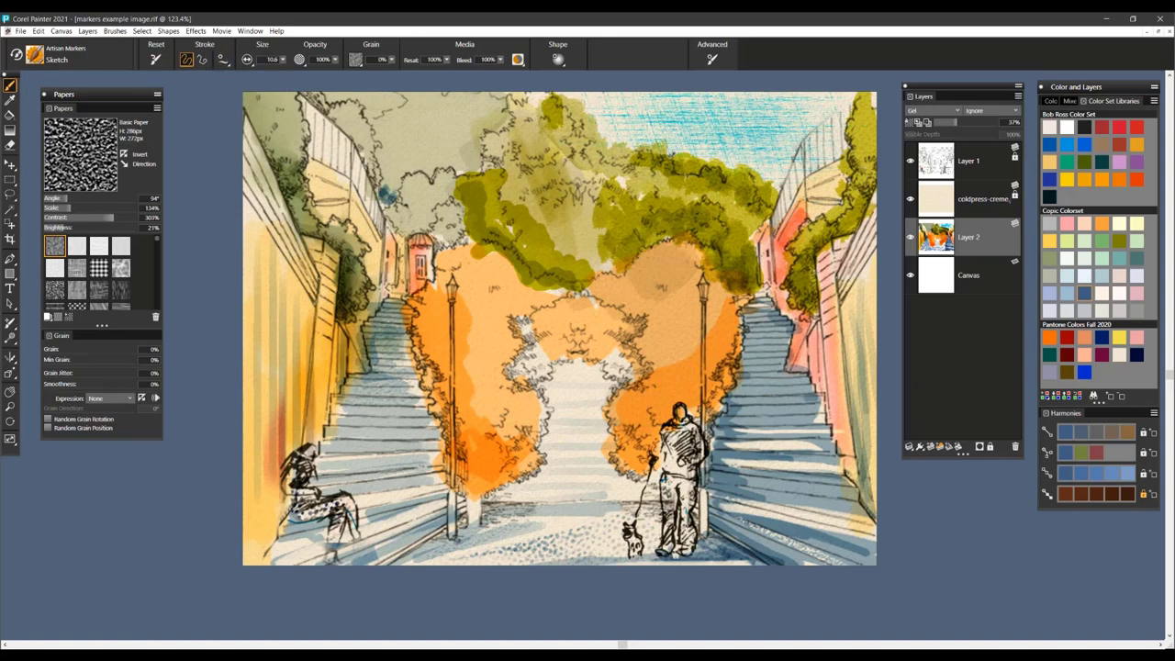
pyautogui.click(389, 187)
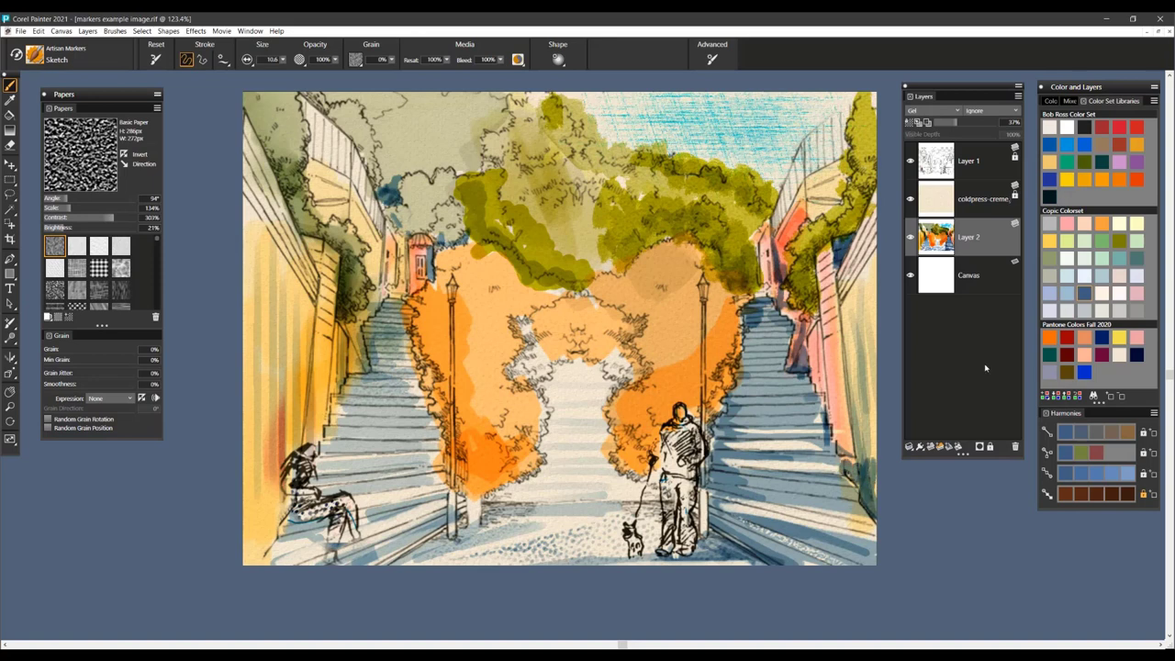
pyautogui.moveTo(1127, 287)
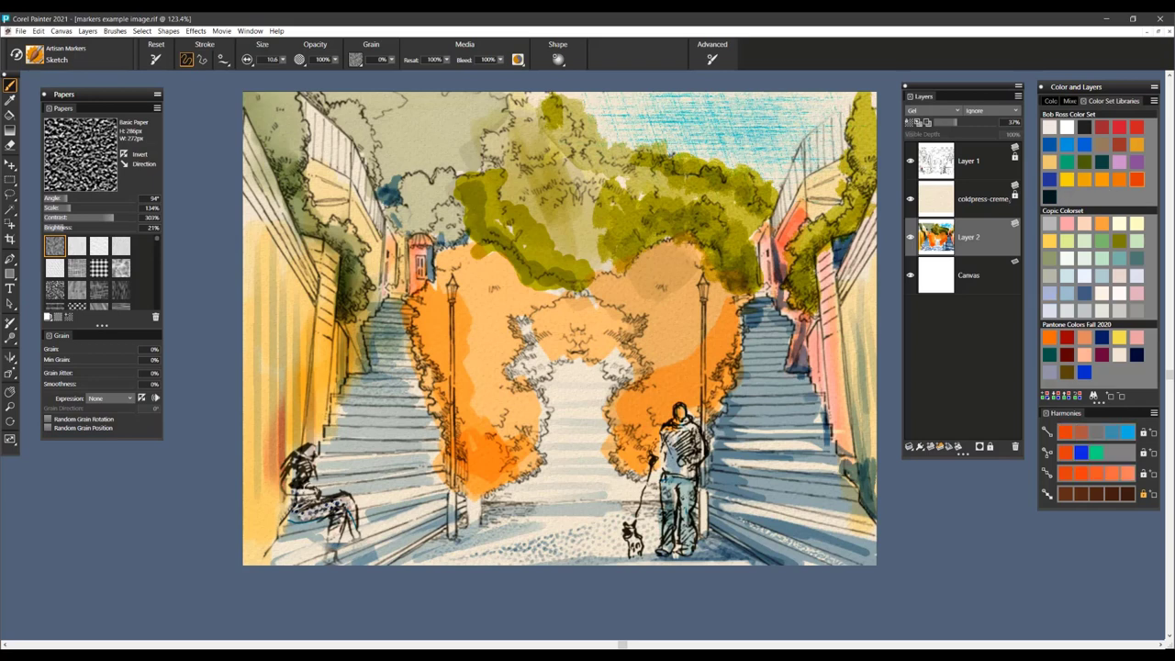
pyautogui.click(315, 511)
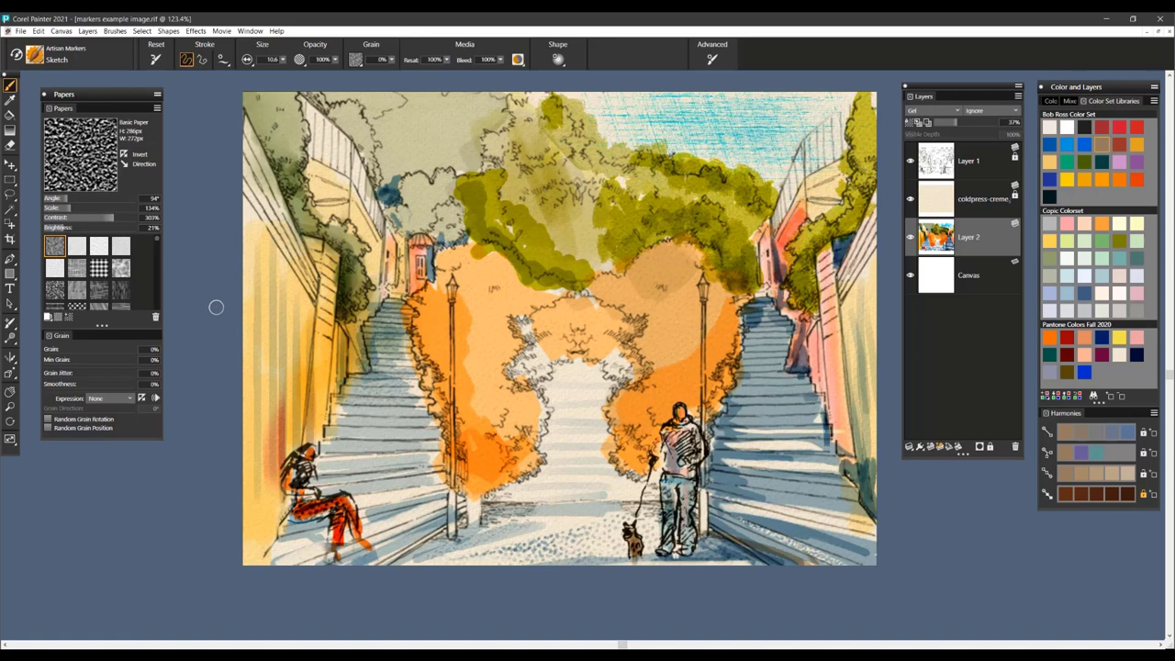
pyautogui.moveTo(222, 297)
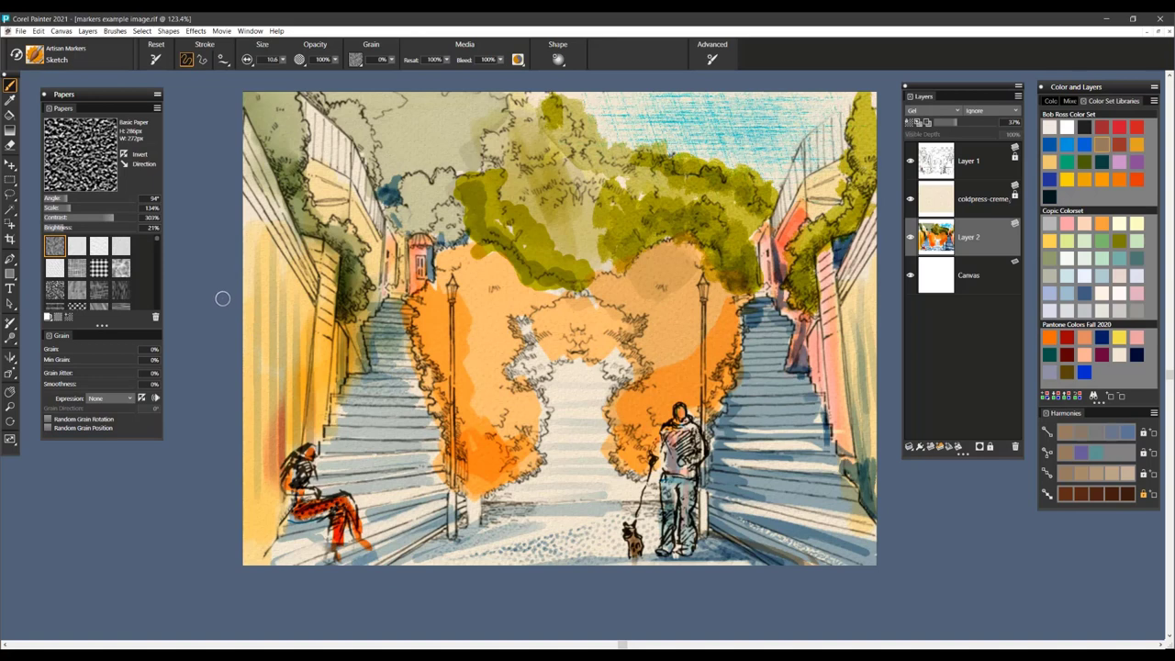